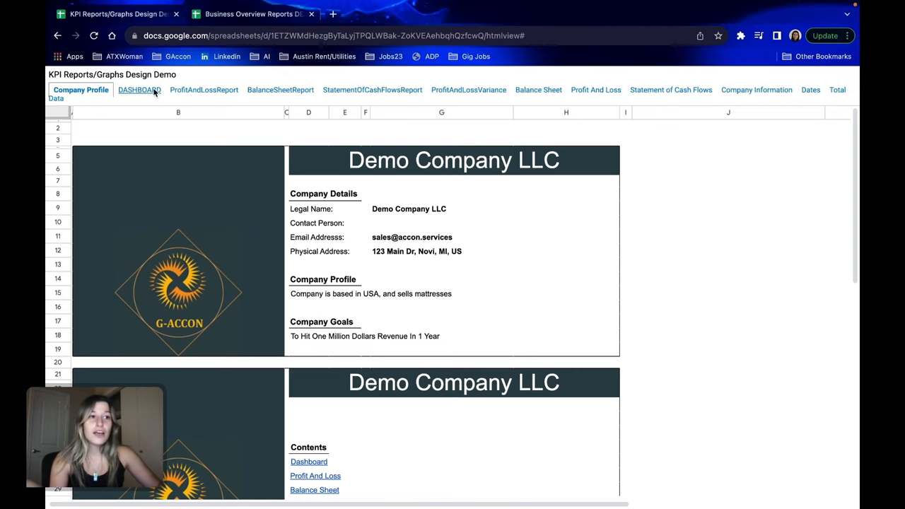
# Scroll through the DASHBOARD sheet's charts, then move to the ProfitAndLossReport sheet
pyautogui.click(139, 91)
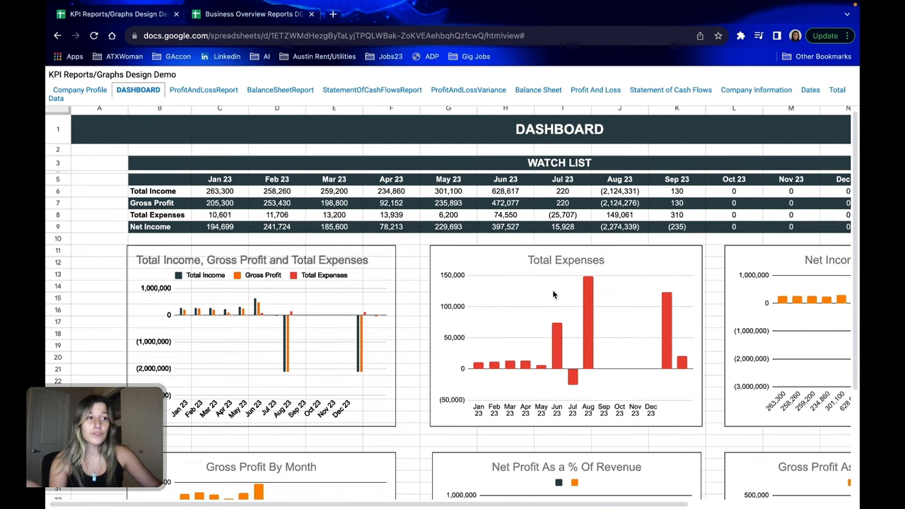
pyautogui.scroll(-3)
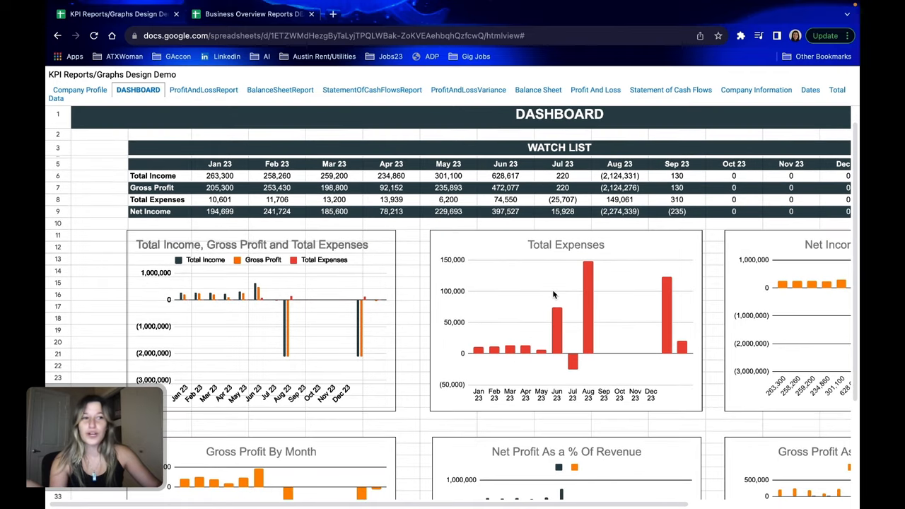
pyautogui.scroll(-3)
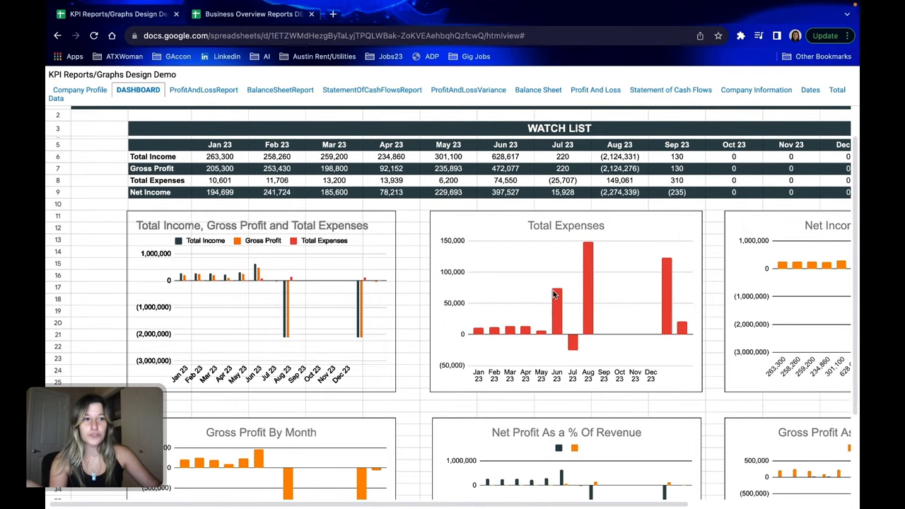
pyautogui.scroll(-3)
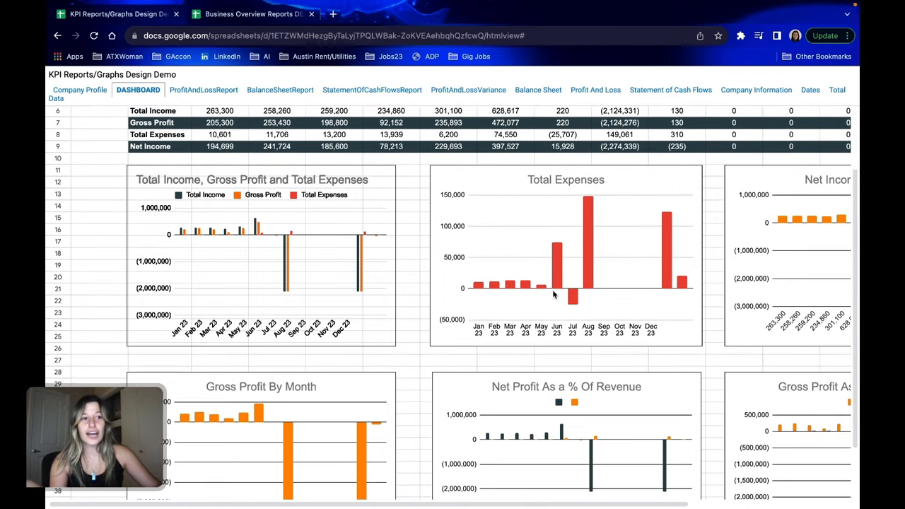
pyautogui.scroll(-3)
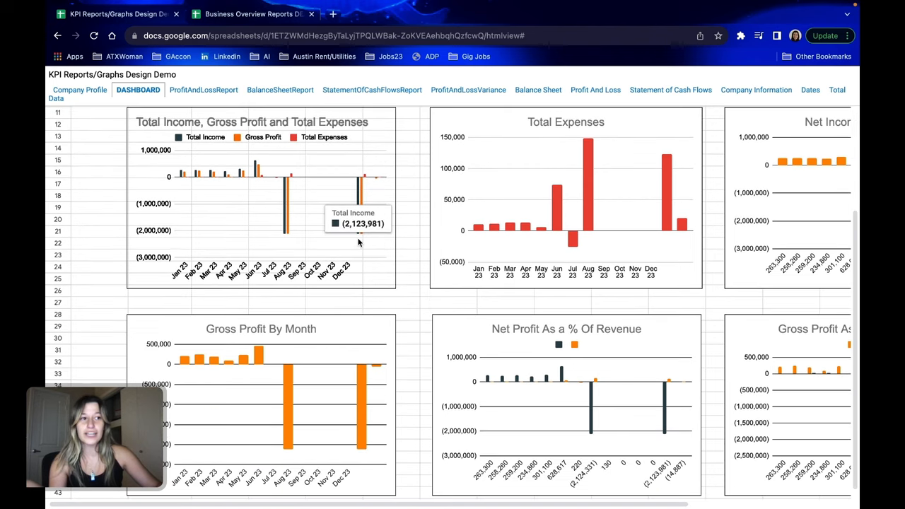
pyautogui.scroll(-3)
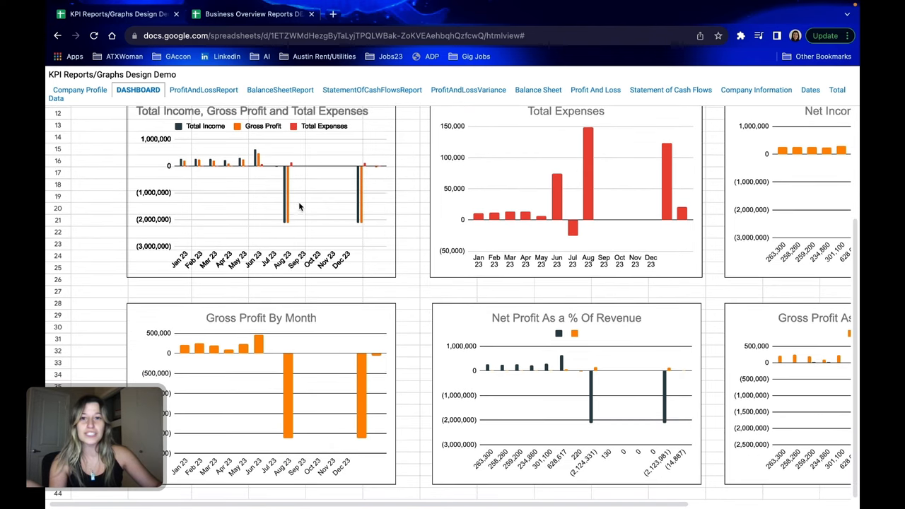
pyautogui.click(204, 90)
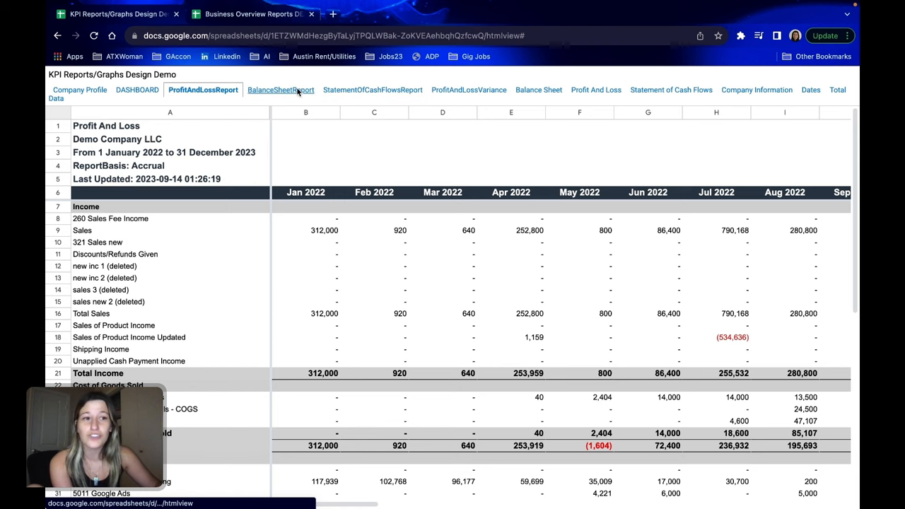
# View the BalanceSheetReport and StatementOfCashFlowsReport sheets, then switch to the Business Overview Reports DEMO spreadsheet
pyautogui.click(280, 91)
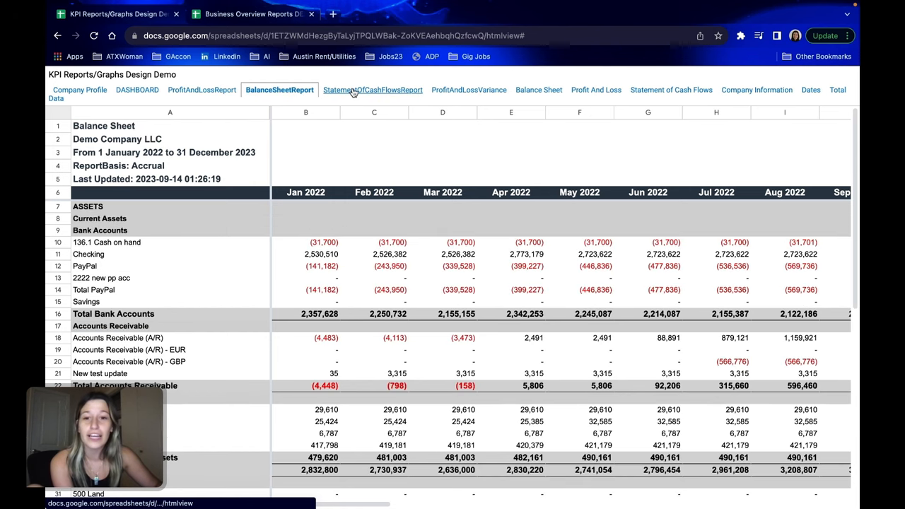
pyautogui.click(371, 91)
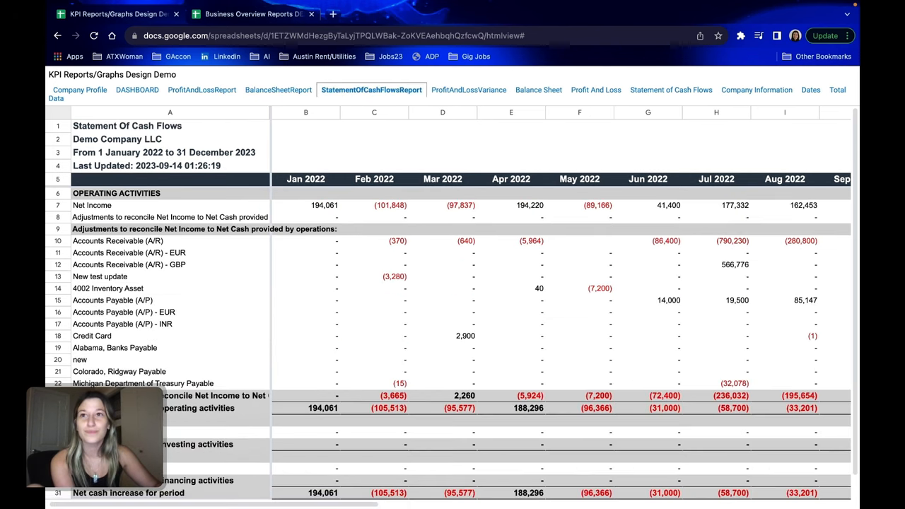
pyautogui.click(261, 14)
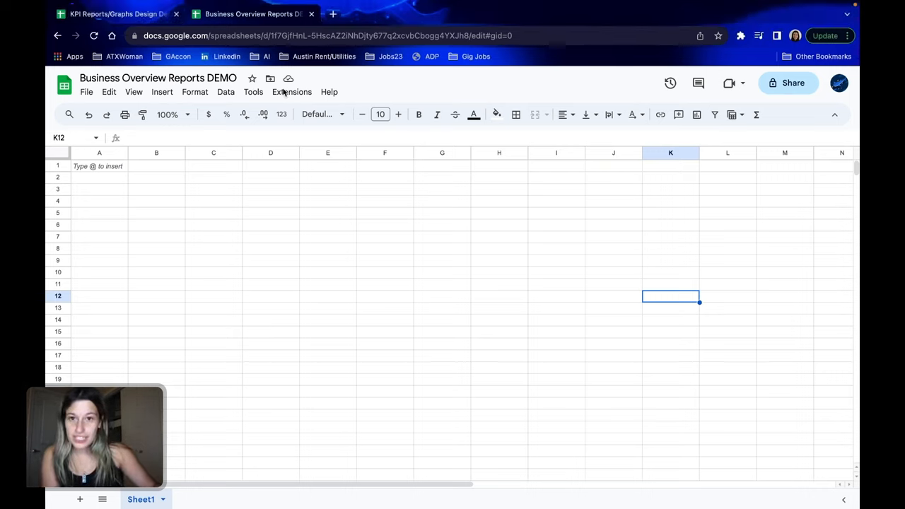
# Start a G-Accon for QuickBooks Business Overview report template from the Extensions menu
pyautogui.click(291, 92)
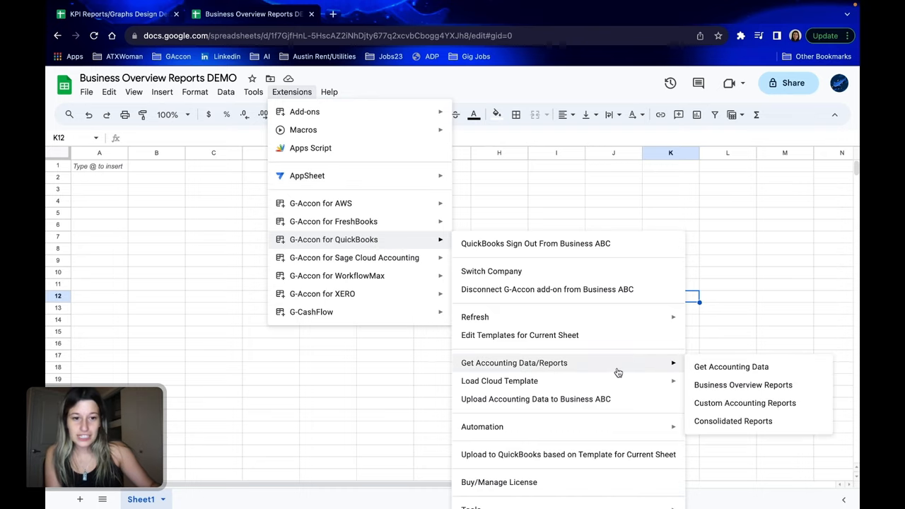
pyautogui.click(744, 384)
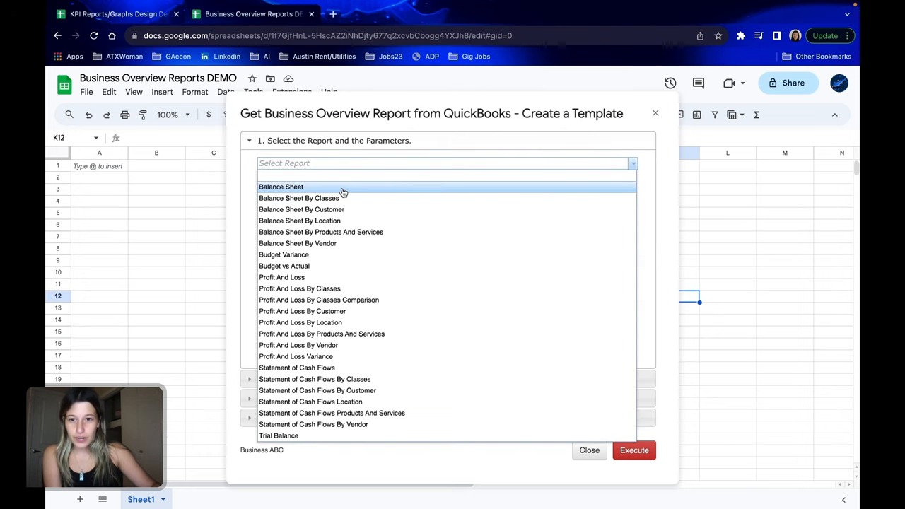
# Choose the Balance Sheet report and keep a dynamic This Month date range after trying fixed dates
pyautogui.click(280, 186)
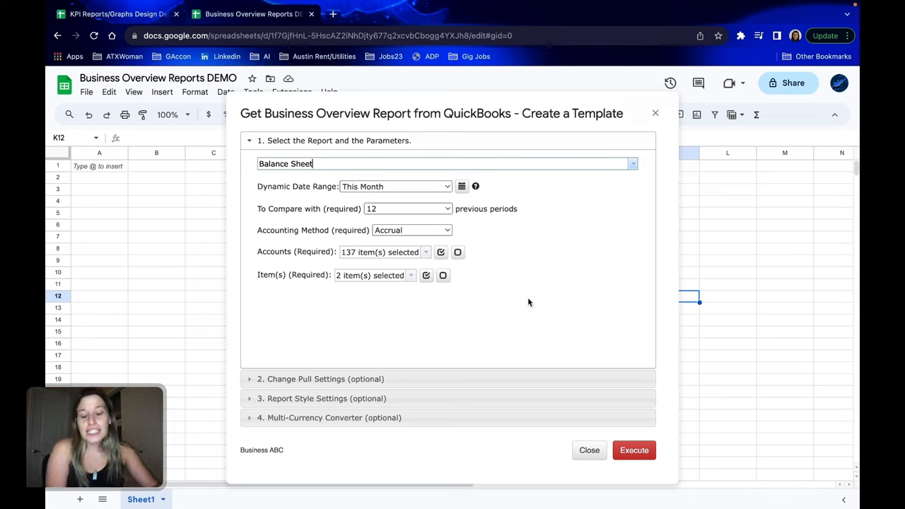
pyautogui.moveTo(582, 276)
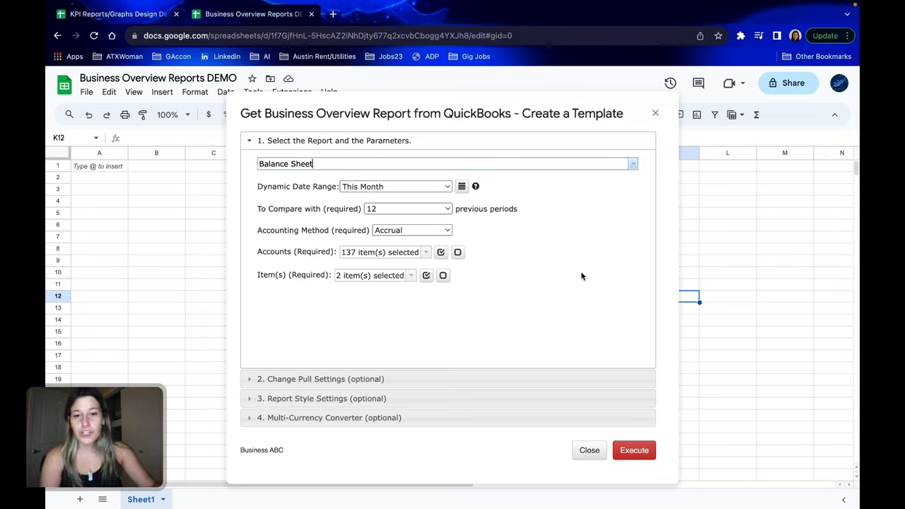
pyautogui.moveTo(588, 289)
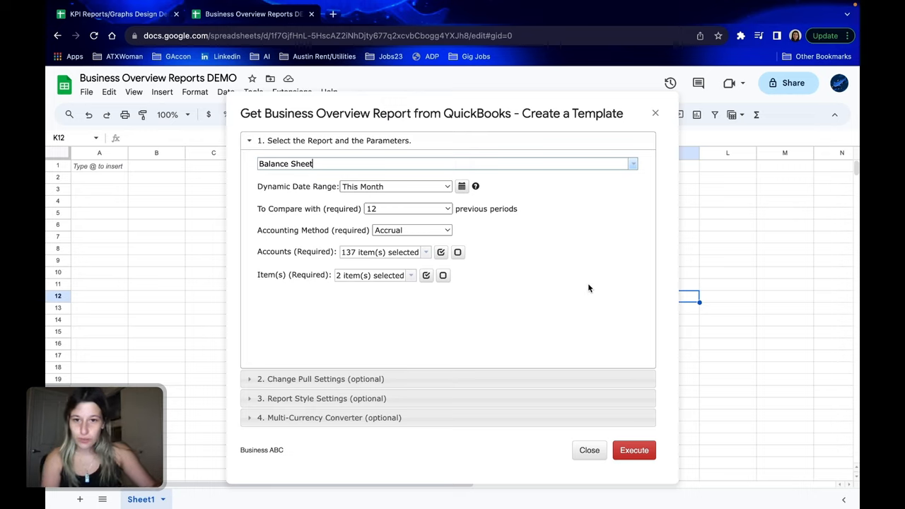
pyautogui.moveTo(277, 199)
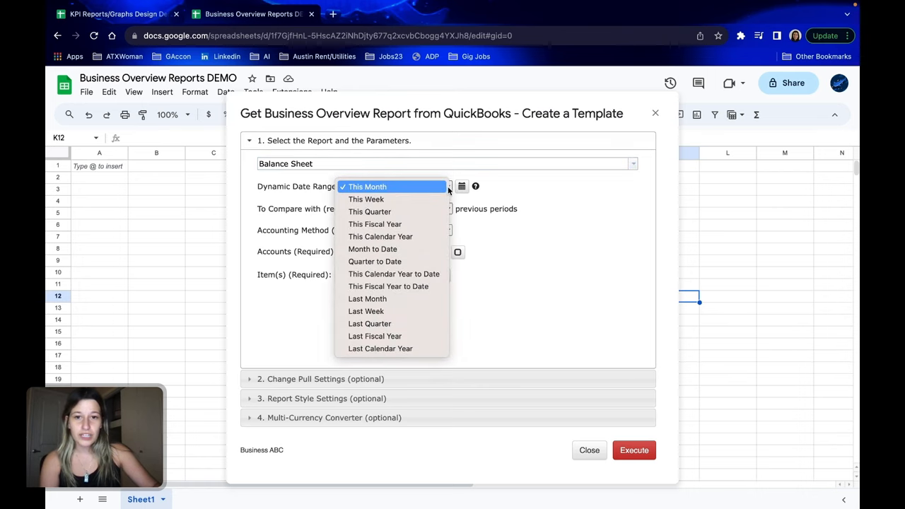
pyautogui.click(366, 187)
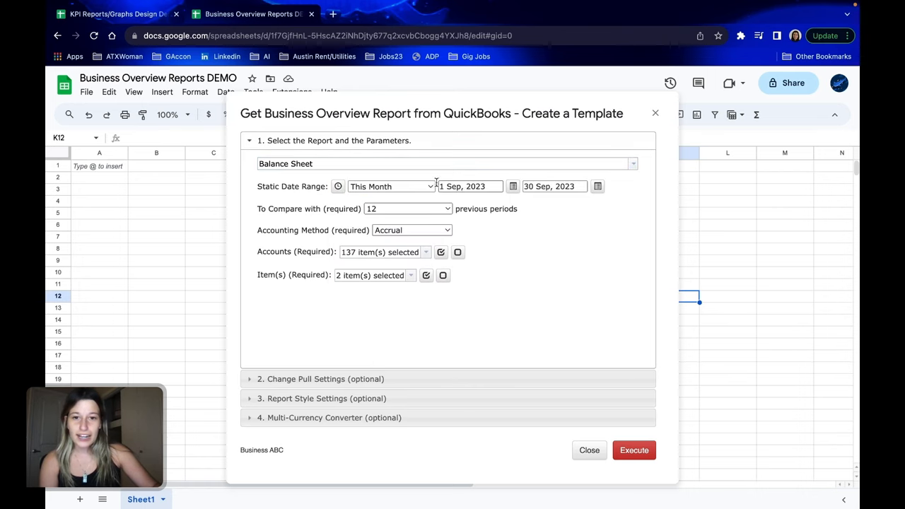
pyautogui.moveTo(449, 189)
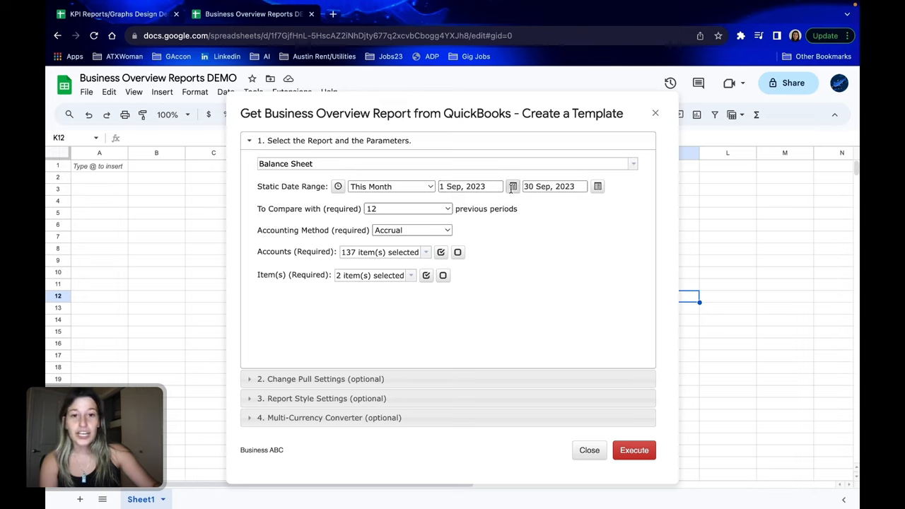
pyautogui.click(511, 186)
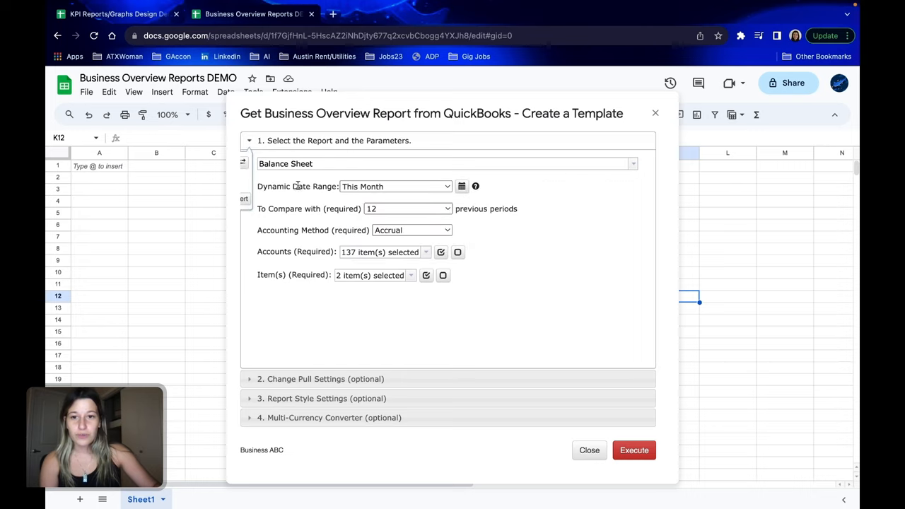
pyautogui.moveTo(596, 261)
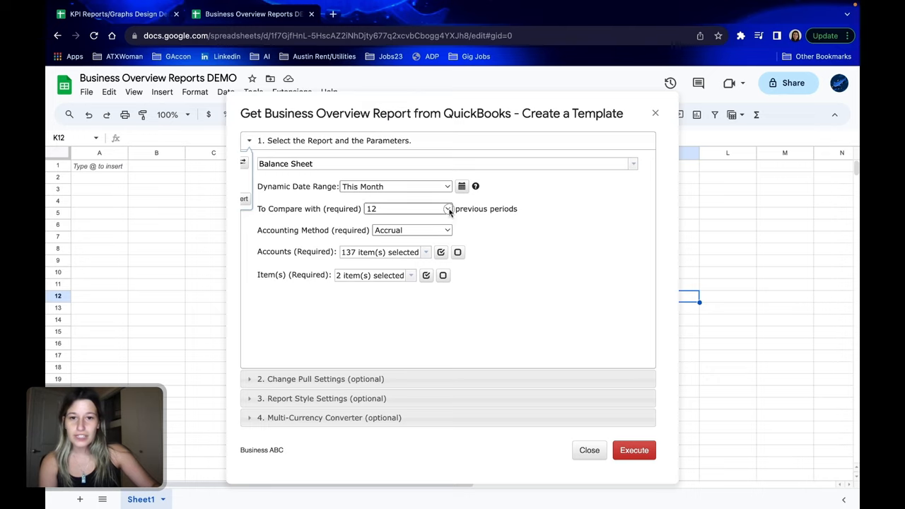
# Confirm 12 comparison periods, Accrual method, and the selected accounts and items lists
pyautogui.click(446, 209)
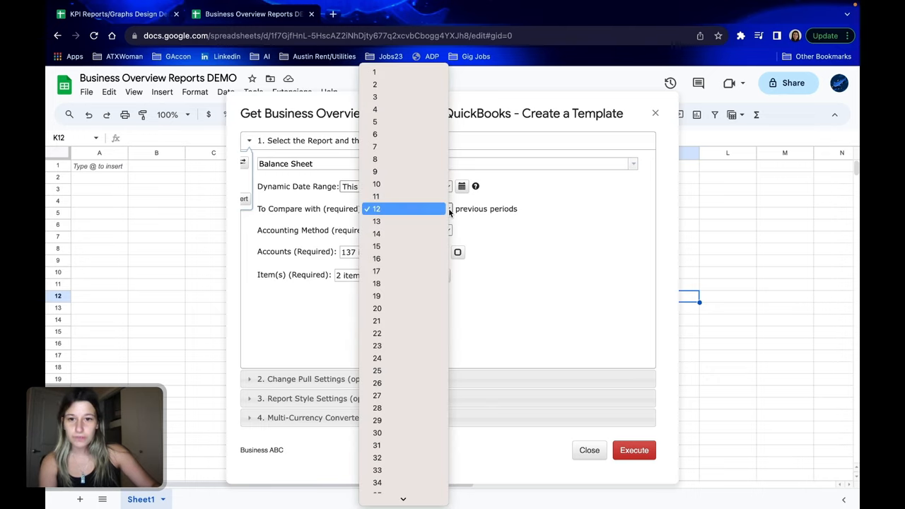
pyautogui.moveTo(424, 213)
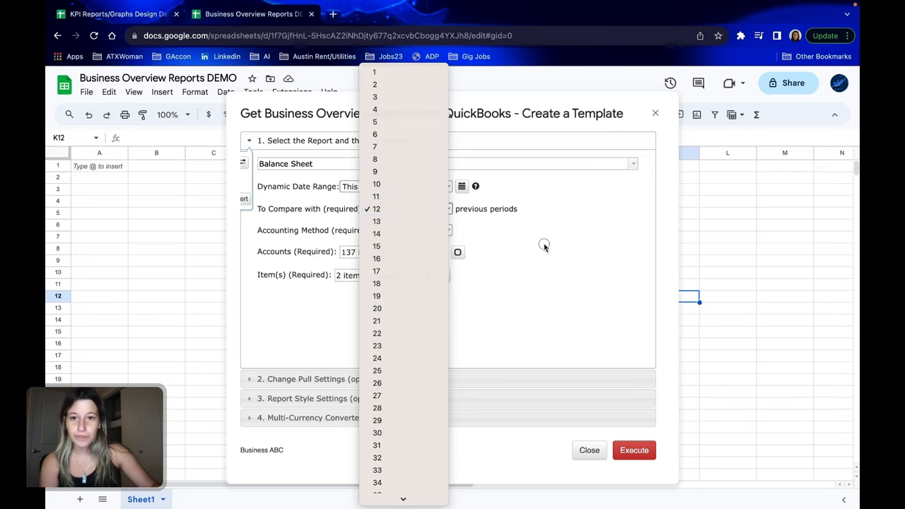
pyautogui.click(376, 209)
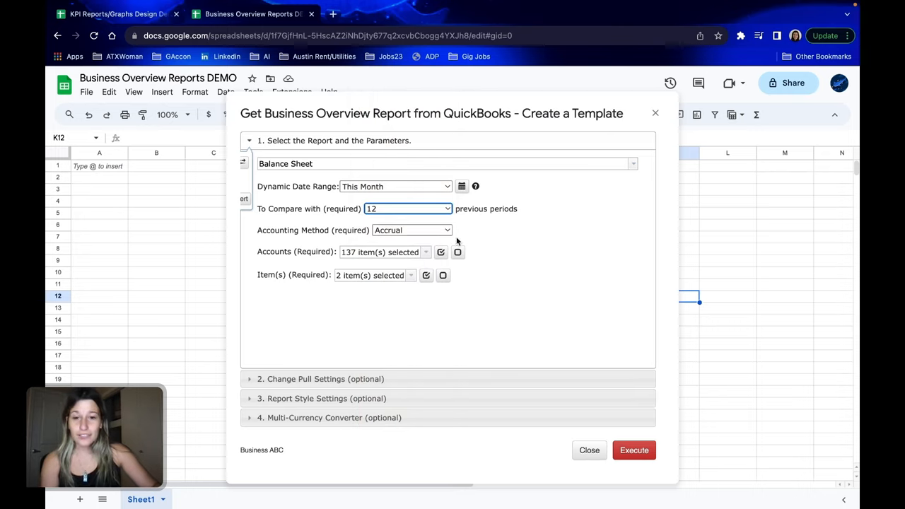
pyautogui.click(411, 229)
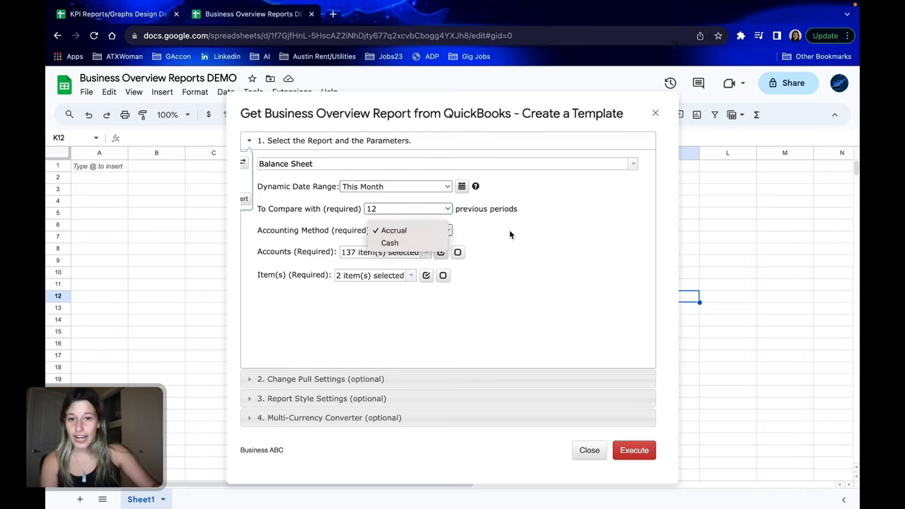
pyautogui.click(394, 229)
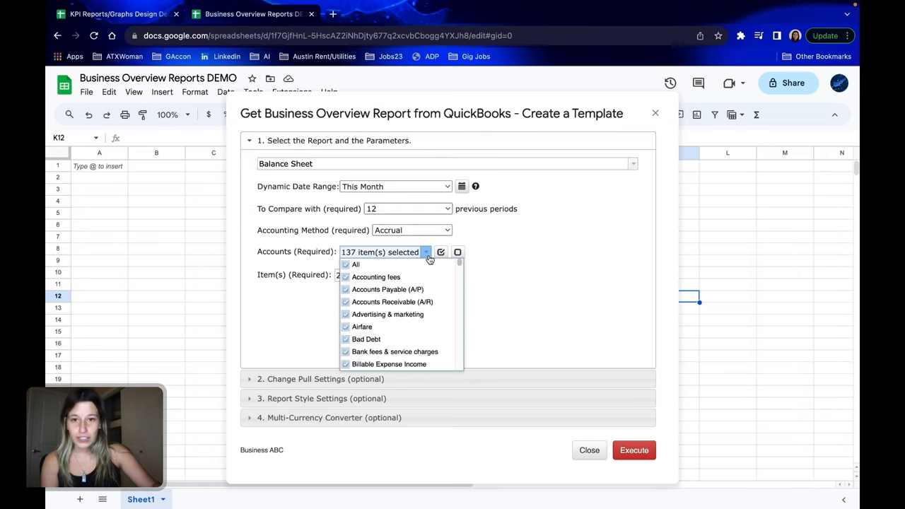
pyautogui.click(425, 251)
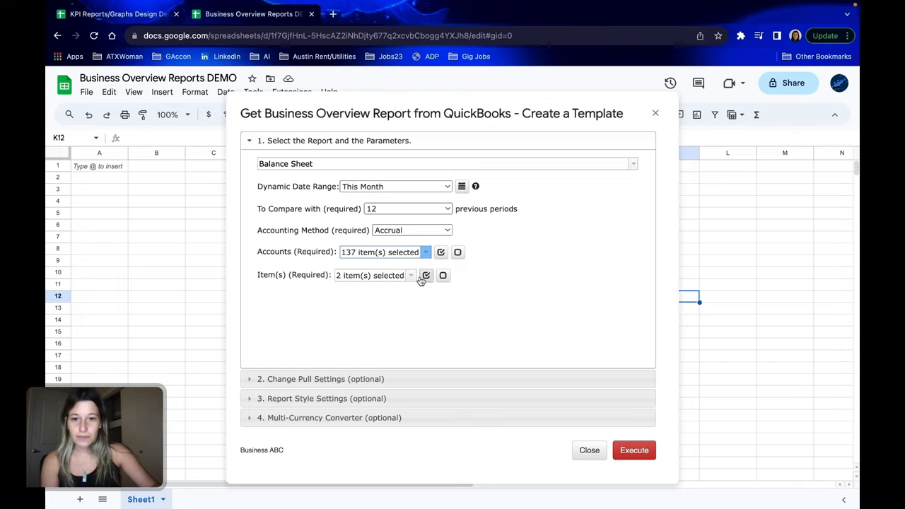
pyautogui.click(410, 274)
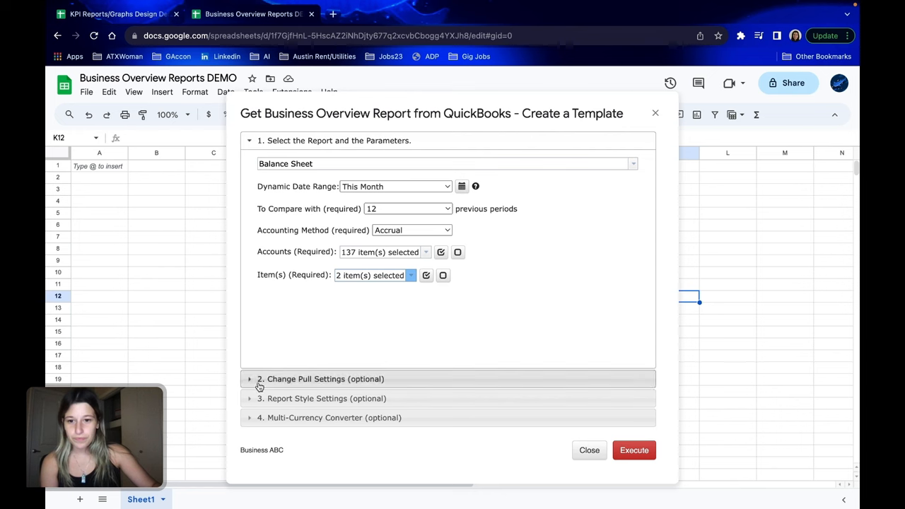
# Expand the pull settings showing the new-sheet options and template name BalanceSheet123
pyautogui.click(319, 378)
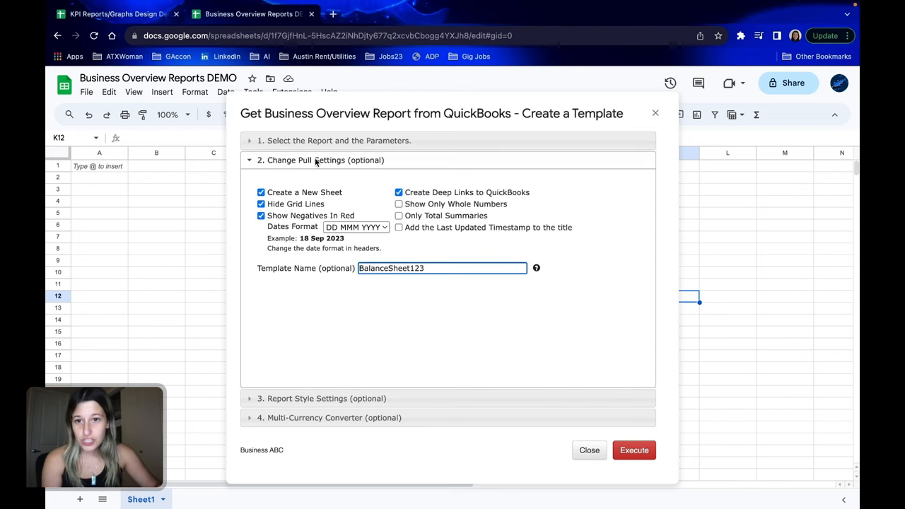
pyautogui.moveTo(292, 156)
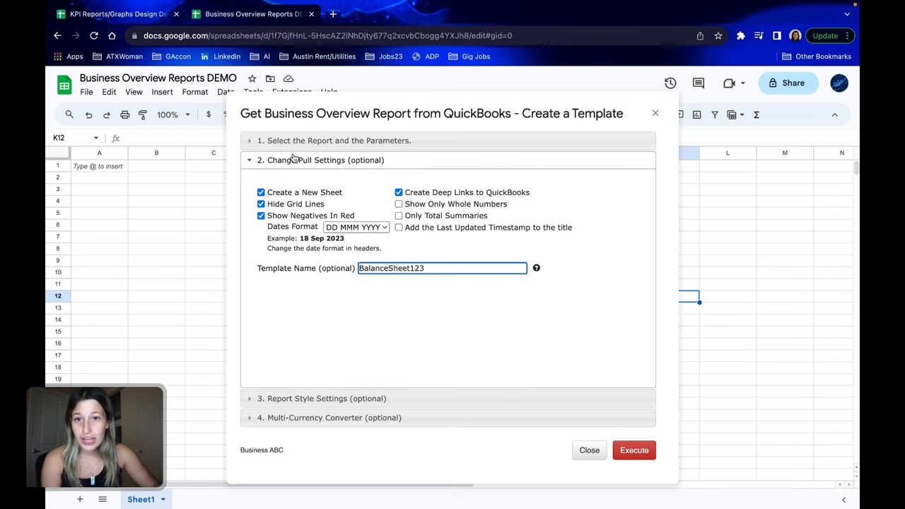
pyautogui.moveTo(379, 187)
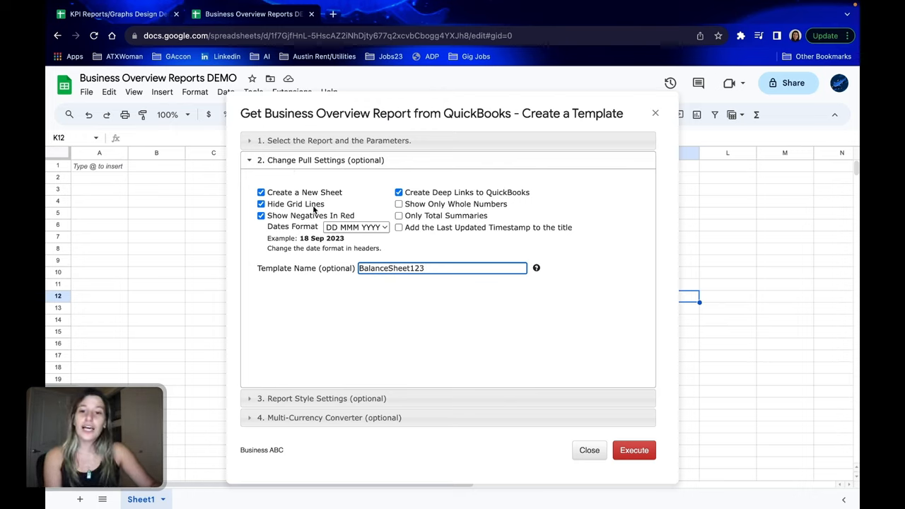
pyautogui.moveTo(376, 225)
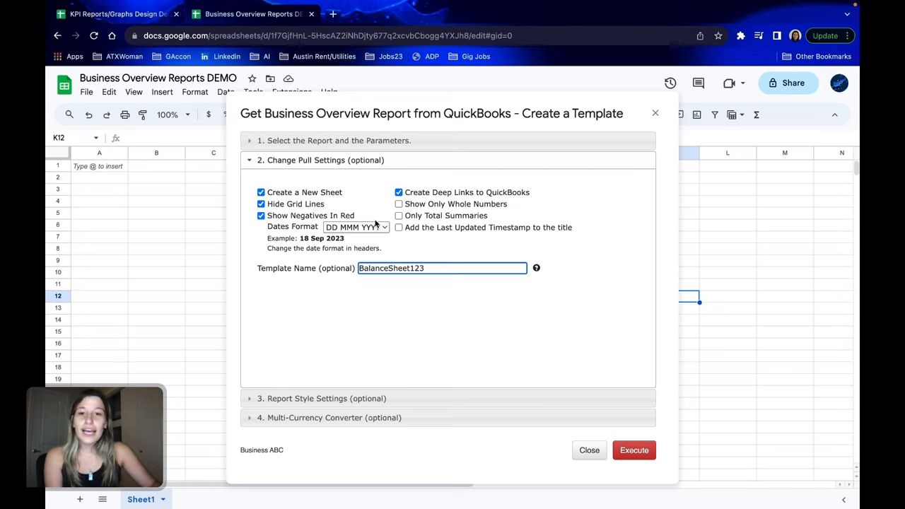
pyautogui.moveTo(507, 203)
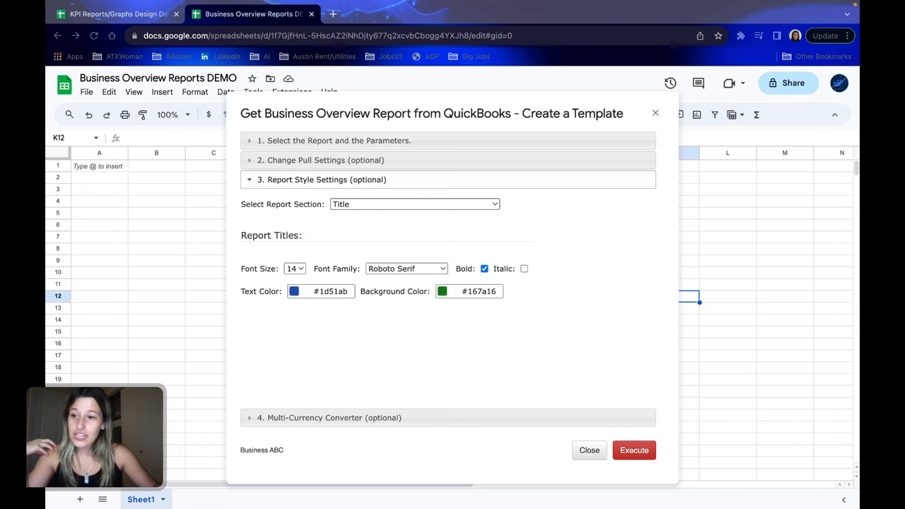
# Show the list of report sections available for styling
pyautogui.click(414, 204)
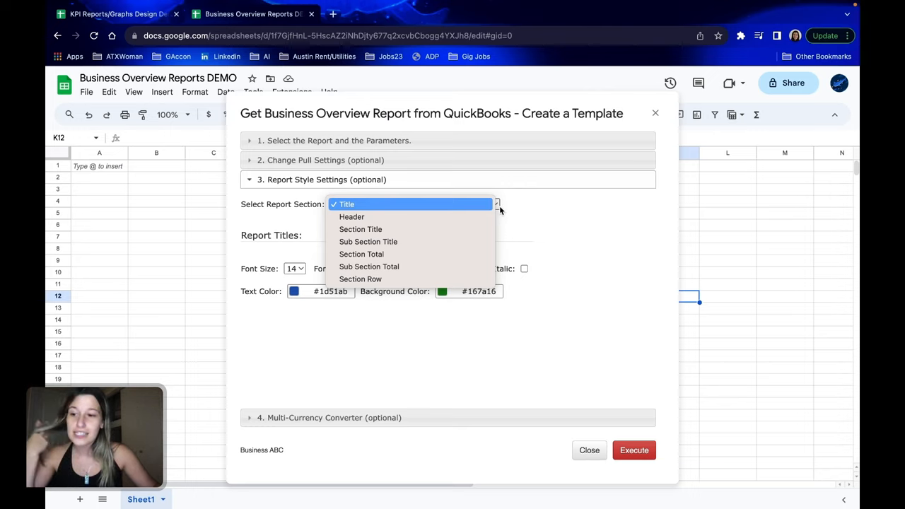
pyautogui.moveTo(529, 216)
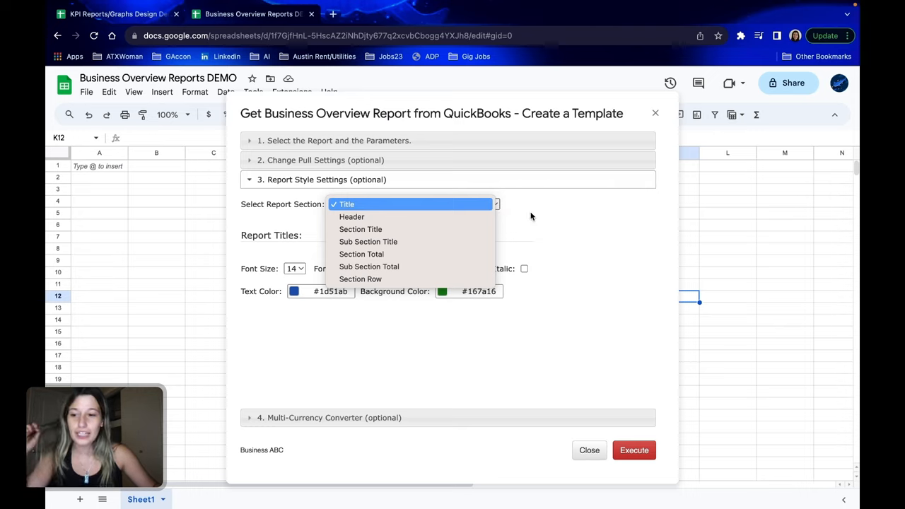
pyautogui.moveTo(538, 212)
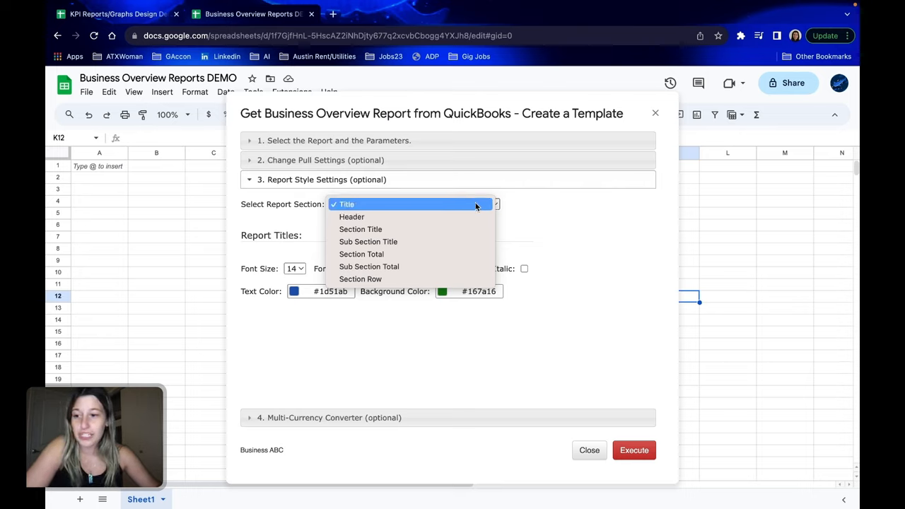
pyautogui.moveTo(475, 217)
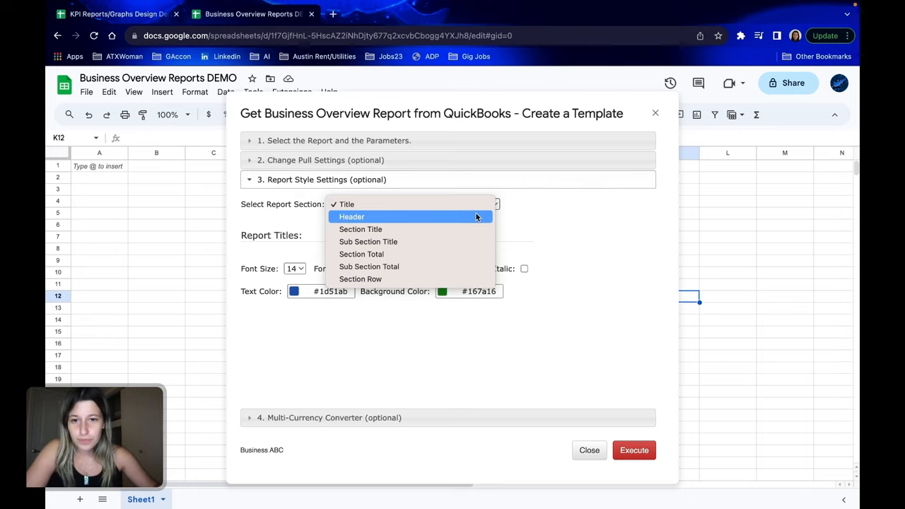
# Style the Header section as 12-pt Impact with a new text colour and a top border
pyautogui.click(350, 216)
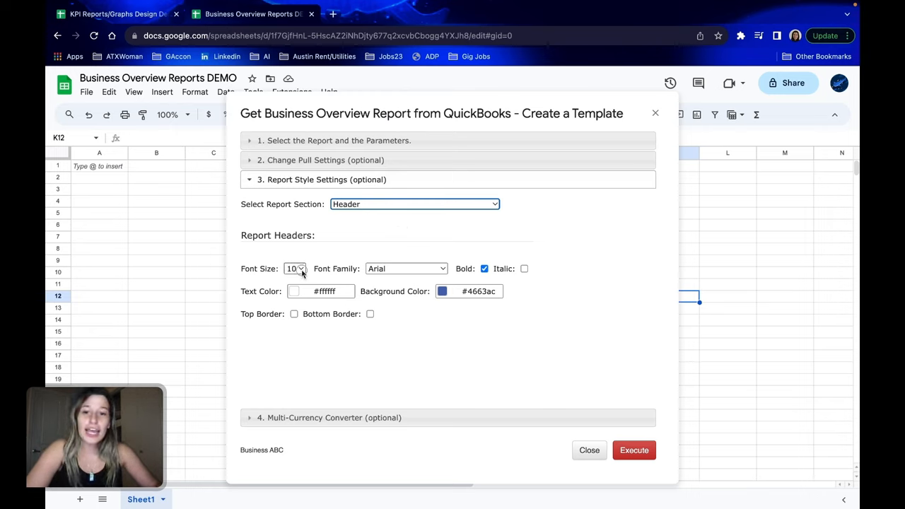
pyautogui.click(294, 269)
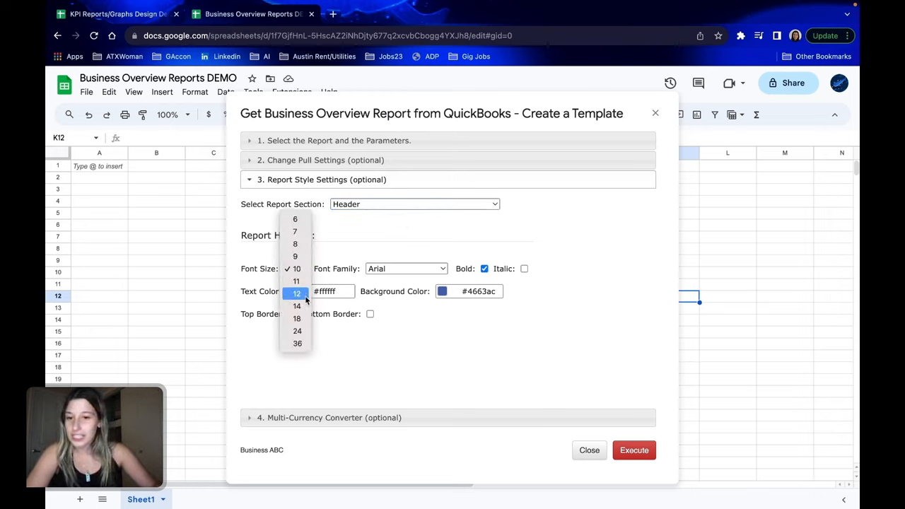
pyautogui.click(296, 292)
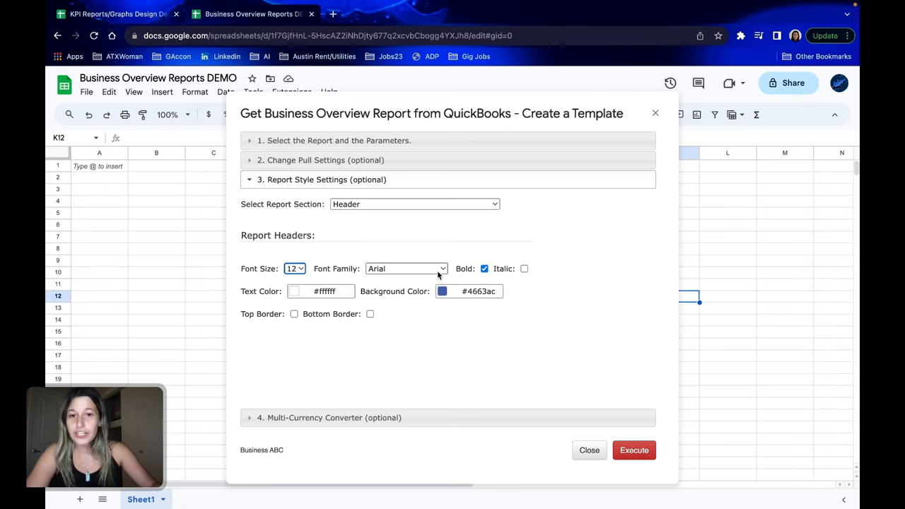
pyautogui.click(404, 269)
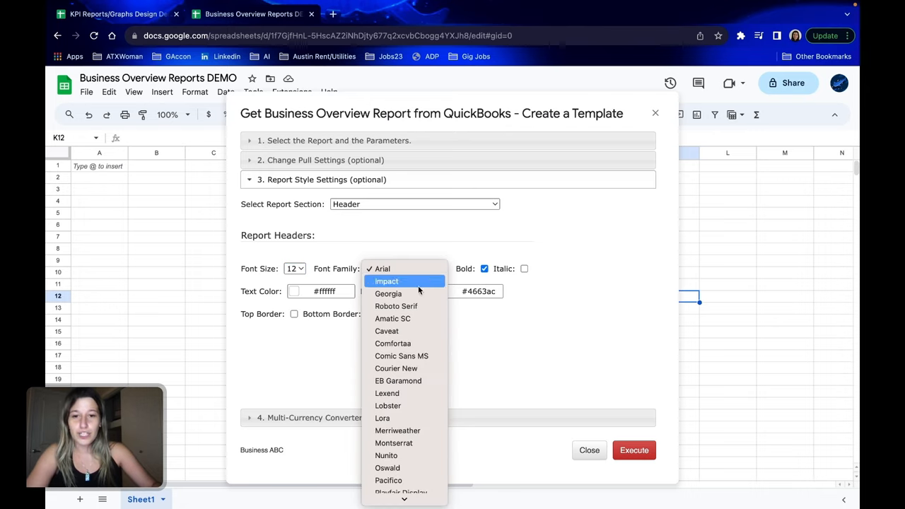
pyautogui.click(386, 280)
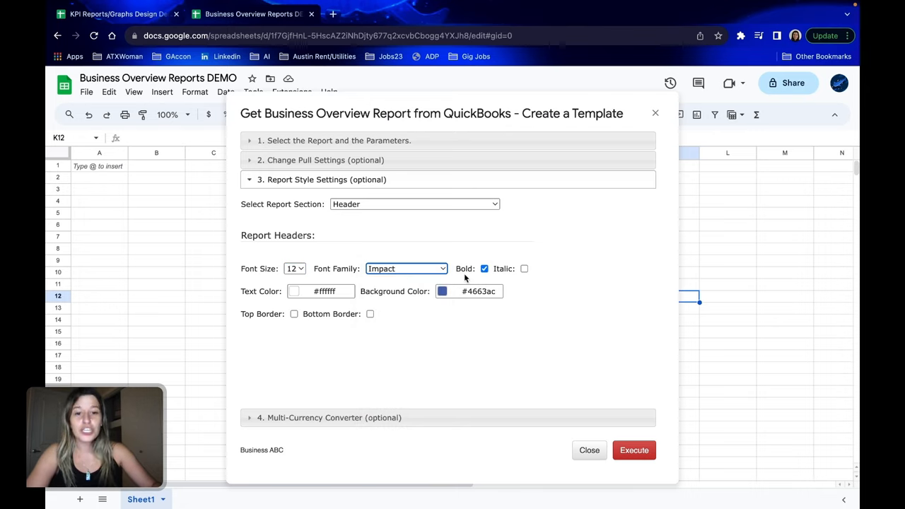
pyautogui.moveTo(385, 279)
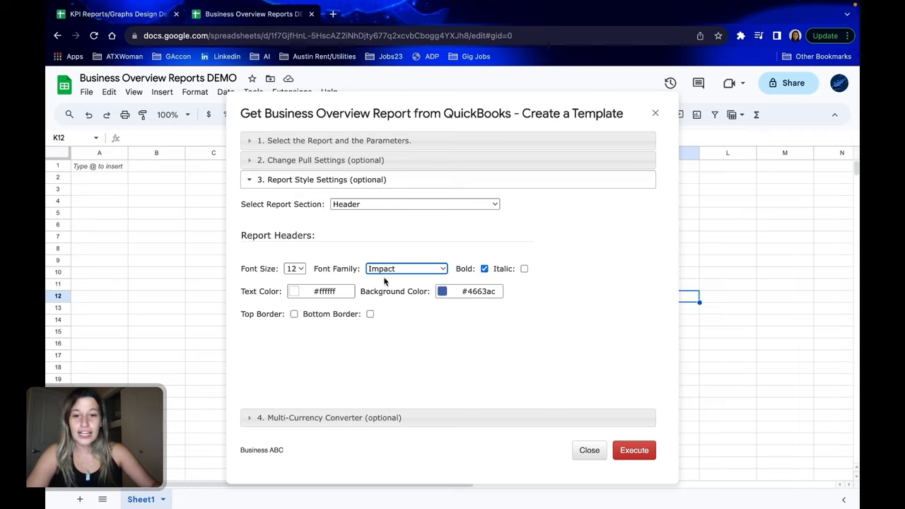
pyautogui.click(294, 291)
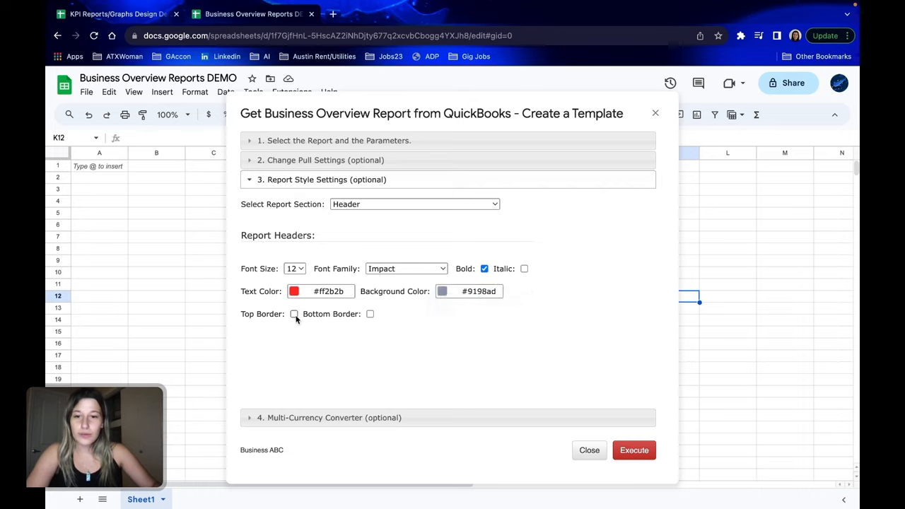
pyautogui.click(370, 314)
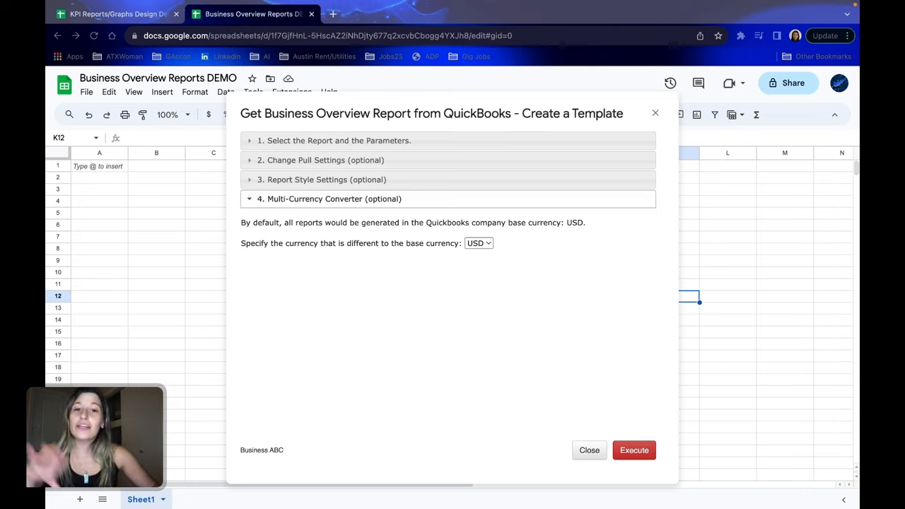
pyautogui.moveTo(442, 322)
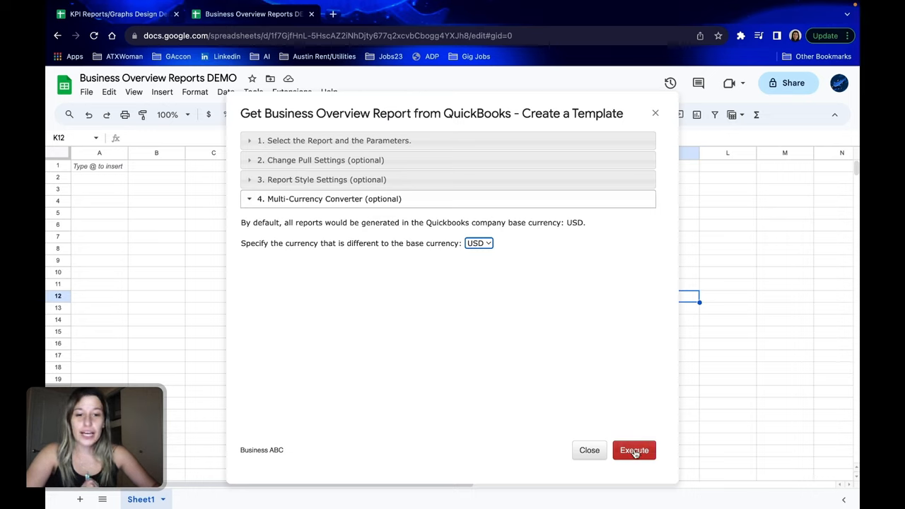
# Execute the template to generate the Balance Sheet report in USD on a new sheet
pyautogui.click(633, 450)
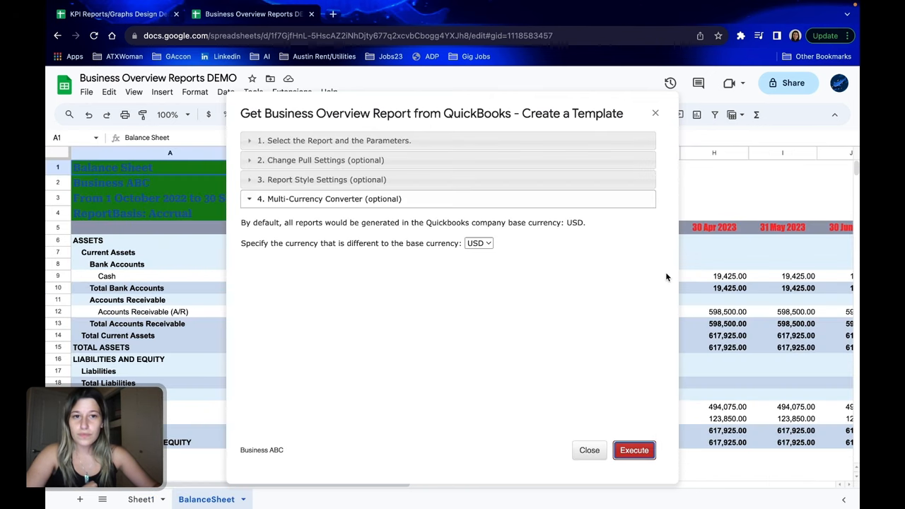
# Close the report builder and inspect the Total Accounts Receivable value on the BalanceSheet tab
pyautogui.click(633, 450)
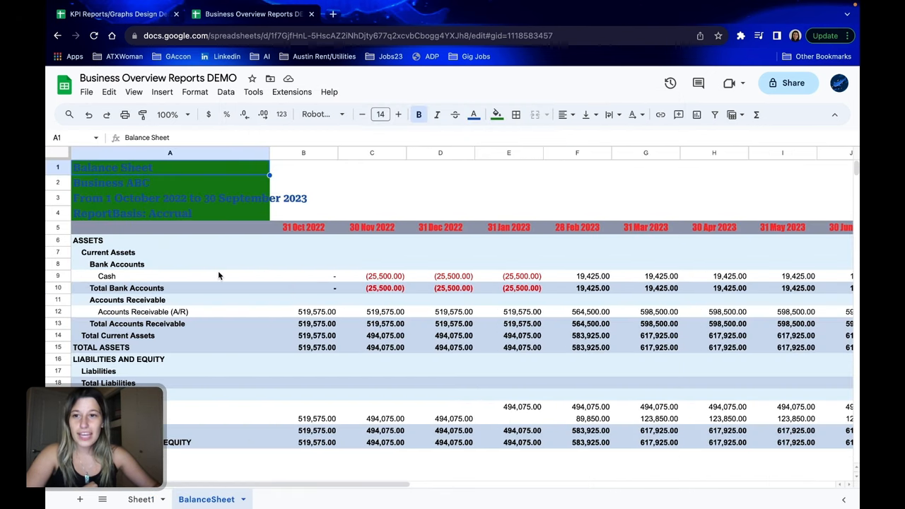
pyautogui.moveTo(240, 226)
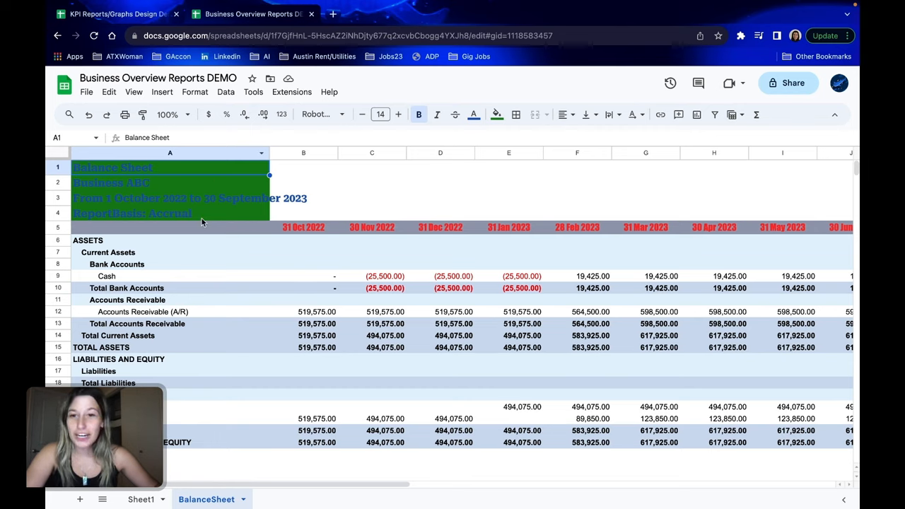
pyautogui.click(302, 324)
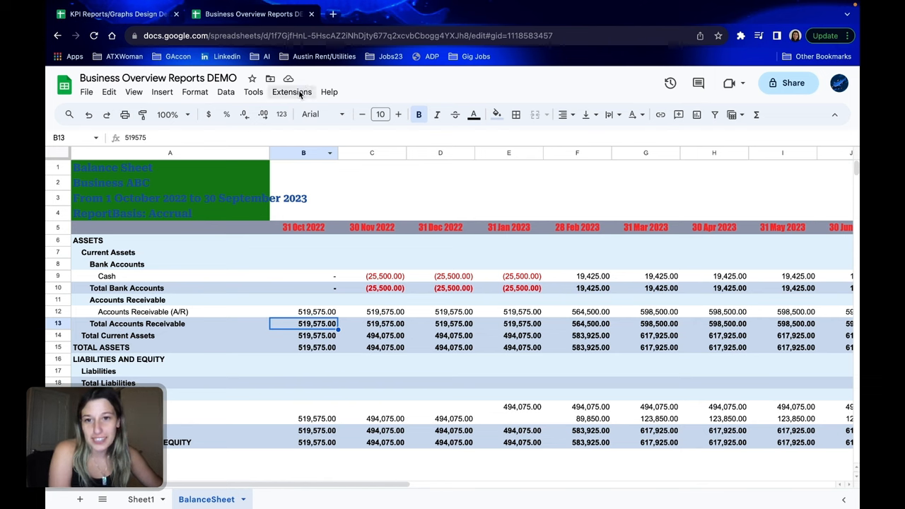
# Create a G-Accon workflow named ExampleBusinessABC described as 'example balance sheet automation'
pyautogui.click(291, 92)
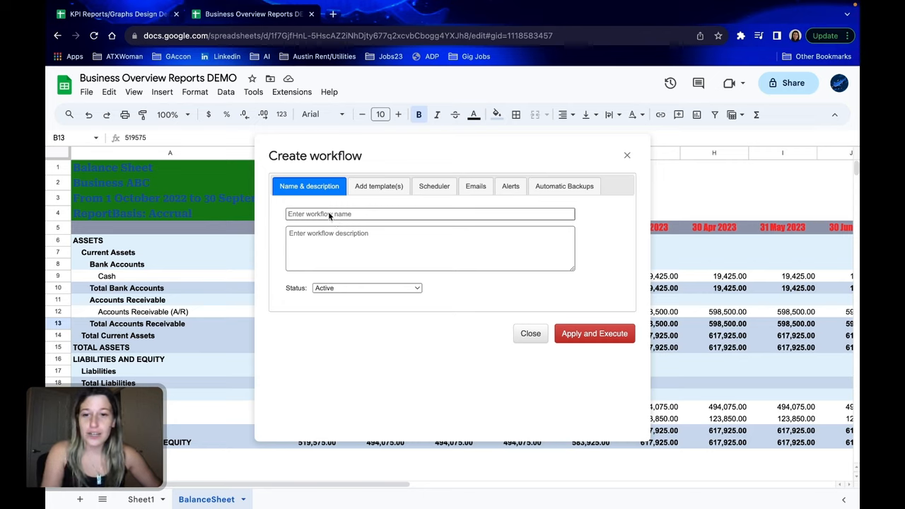
pyautogui.write('ExampleBusinessABC')
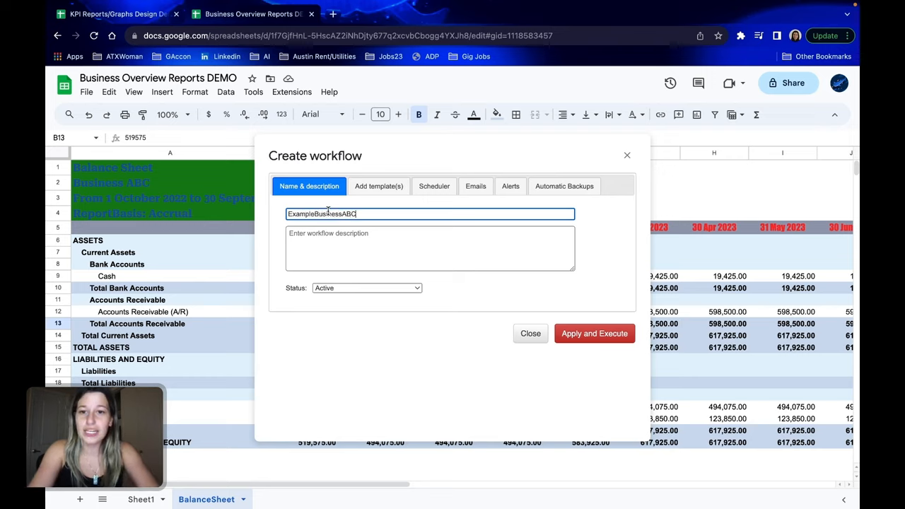
pyautogui.click(429, 249)
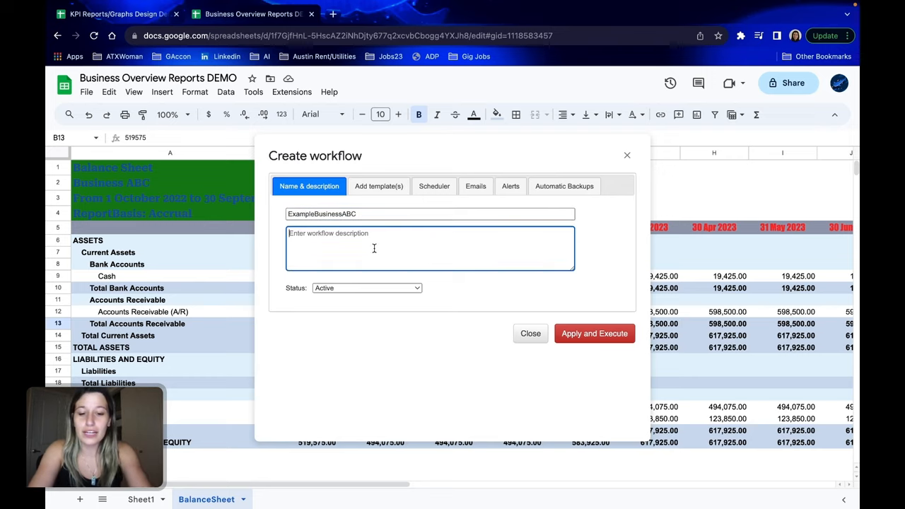
pyautogui.write('example balance sheet automation')
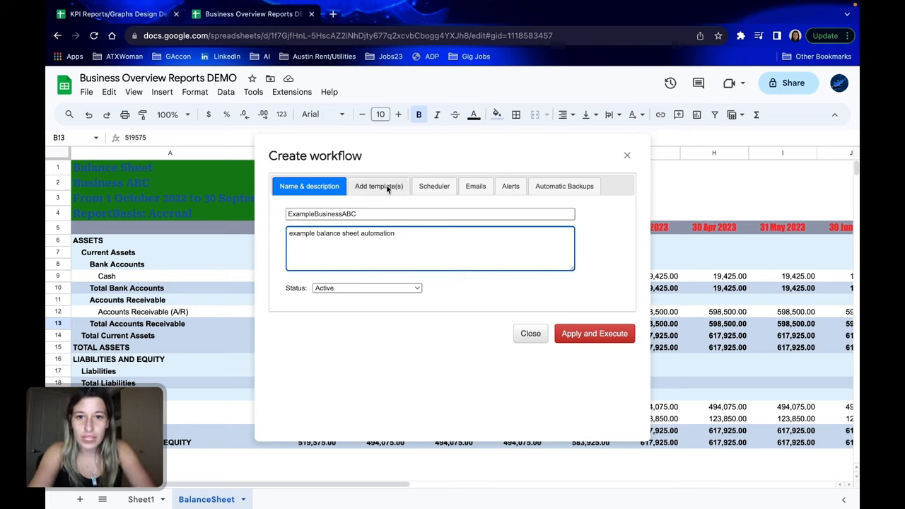
# Show the Add template(s) list with the BalanceSheet123 Business ABC report available
pyautogui.click(379, 187)
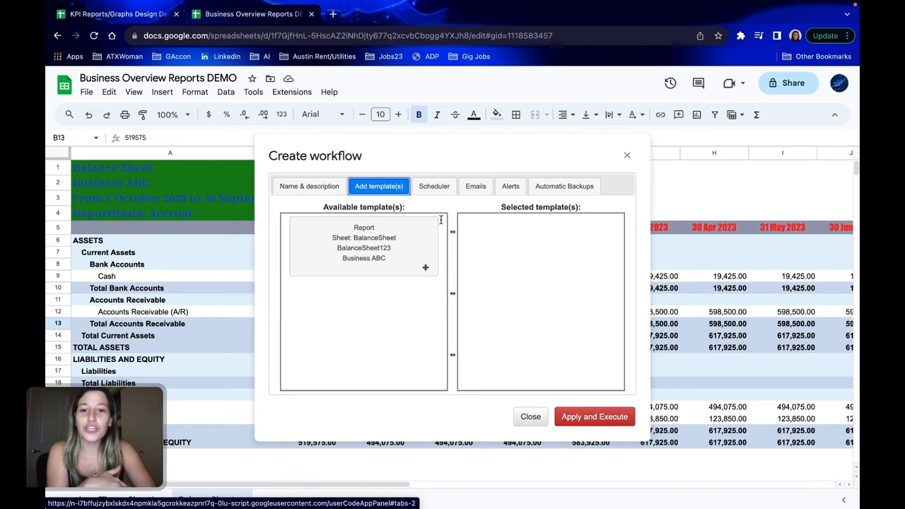
pyautogui.moveTo(401, 269)
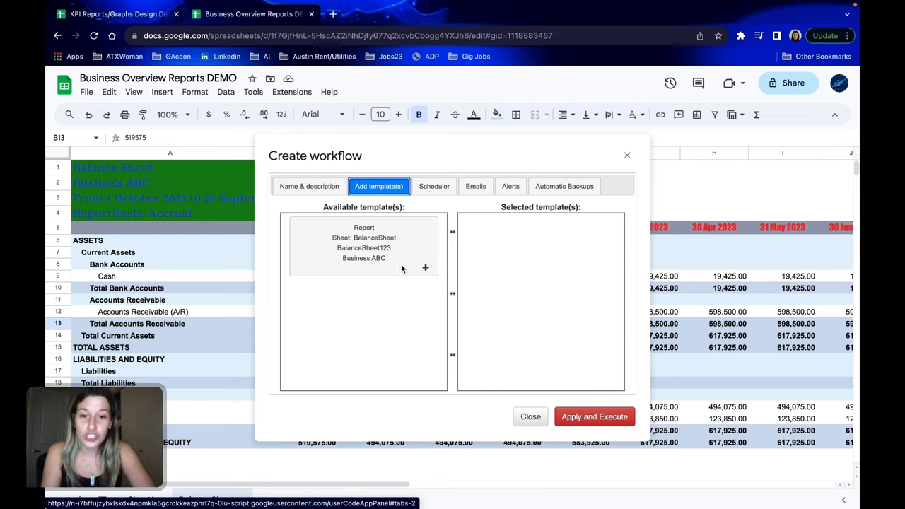
pyautogui.moveTo(424, 269)
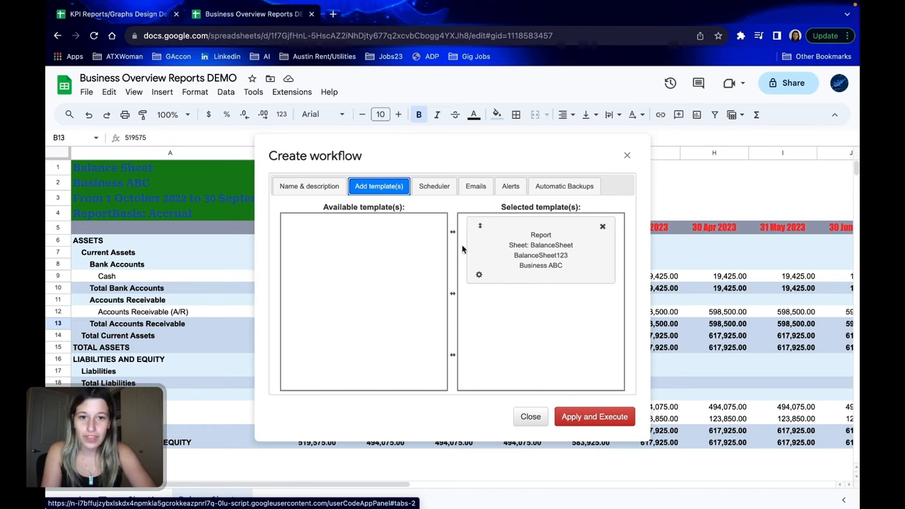
# Set the Scheduler to Daily frequency with execution time 'Around 5 a.m.'
pyautogui.click(432, 187)
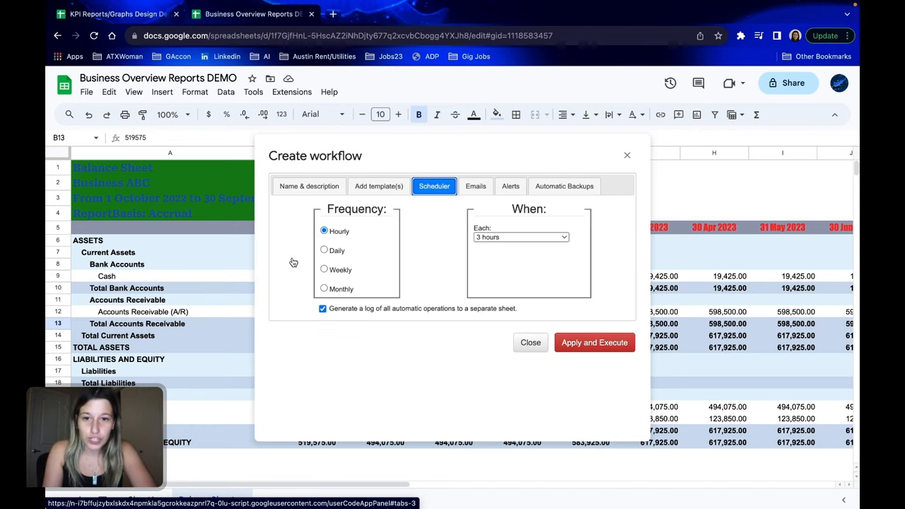
pyautogui.moveTo(416, 222)
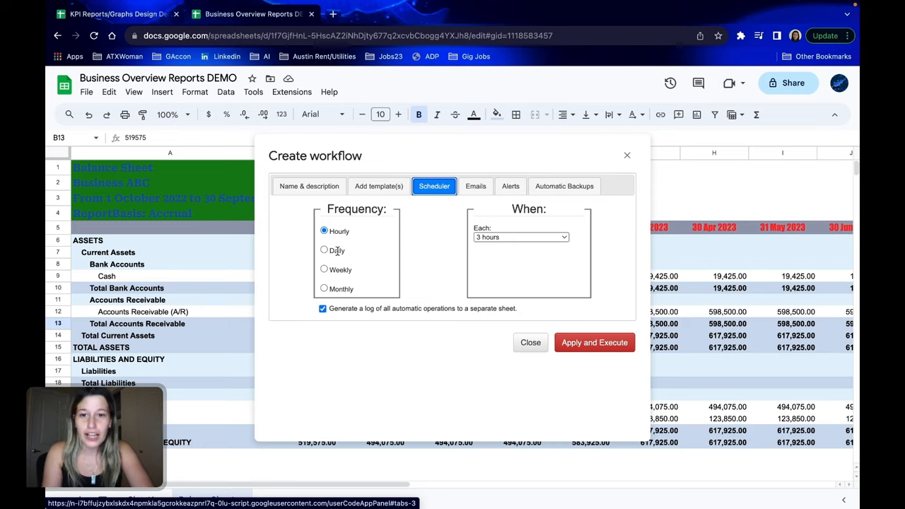
pyautogui.click(324, 251)
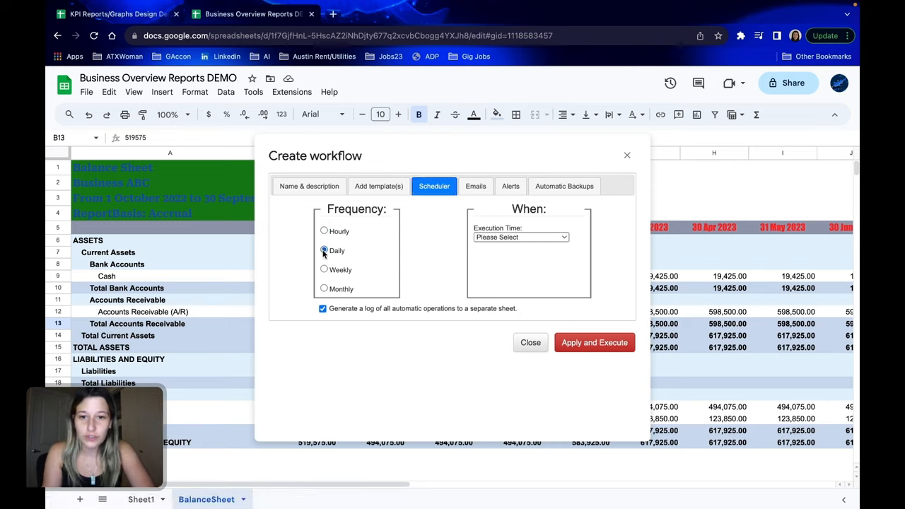
pyautogui.click(324, 250)
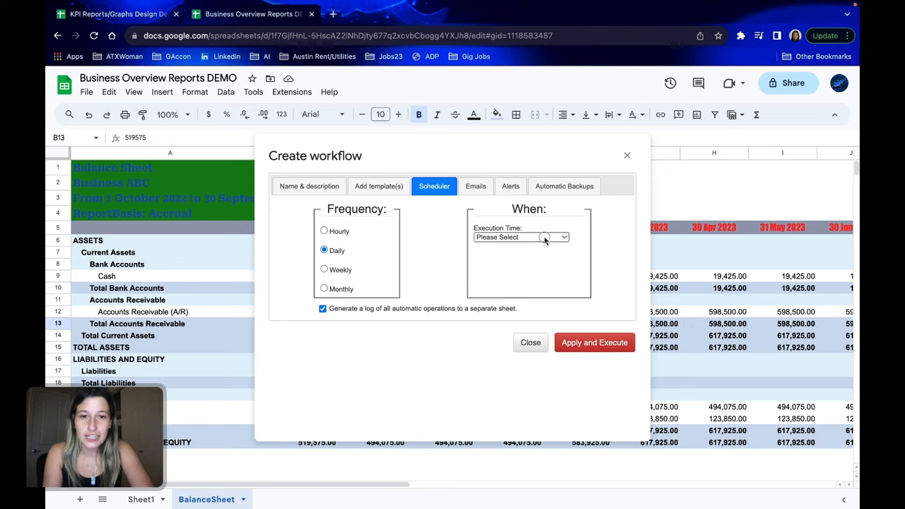
pyautogui.click(520, 238)
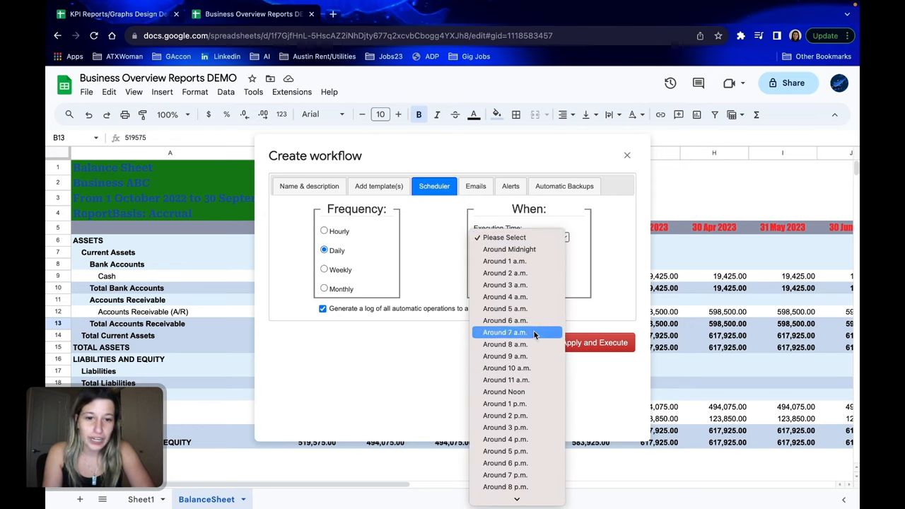
pyautogui.click(504, 308)
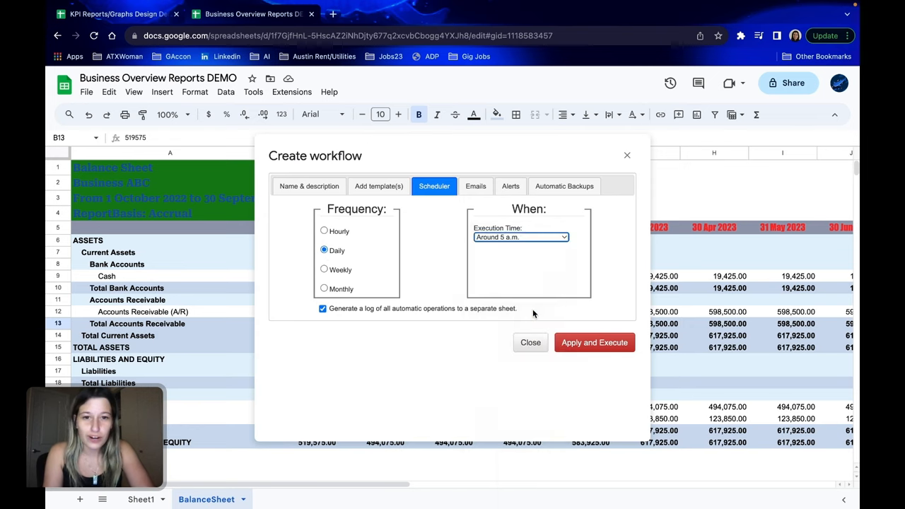
pyautogui.moveTo(421, 286)
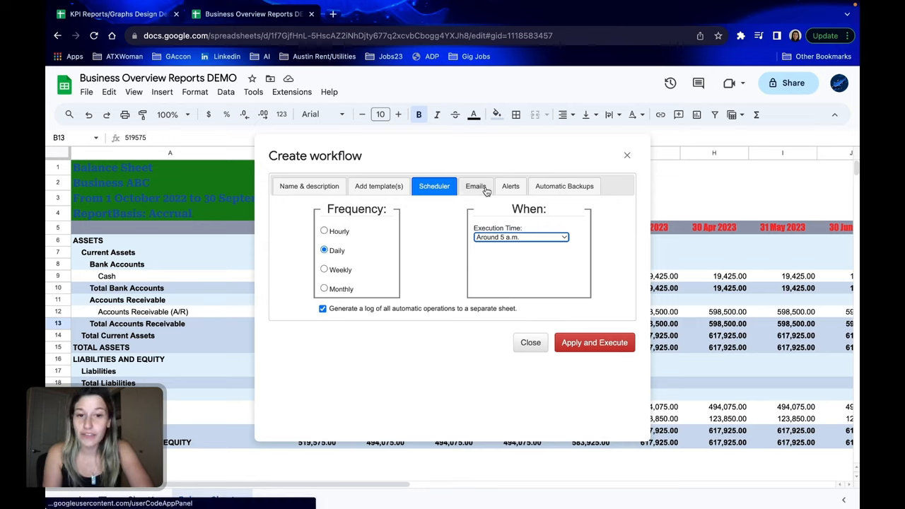
# Review the Emails, Alerts and Automatic Backups options, then return to Name & description
pyautogui.click(474, 186)
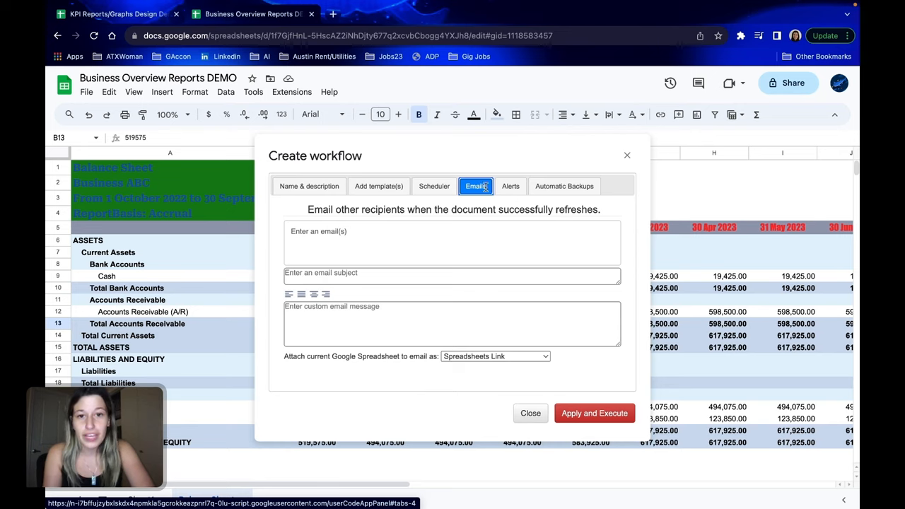
pyautogui.moveTo(316, 294)
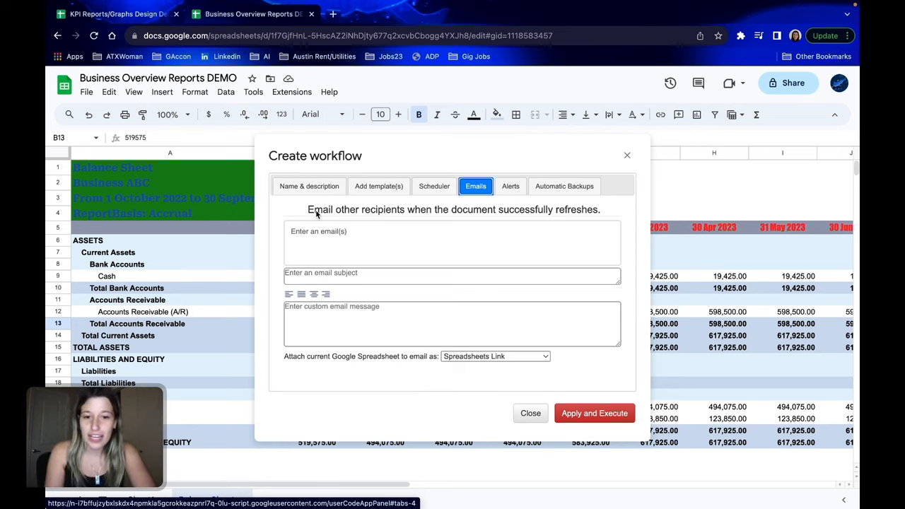
pyautogui.click(509, 187)
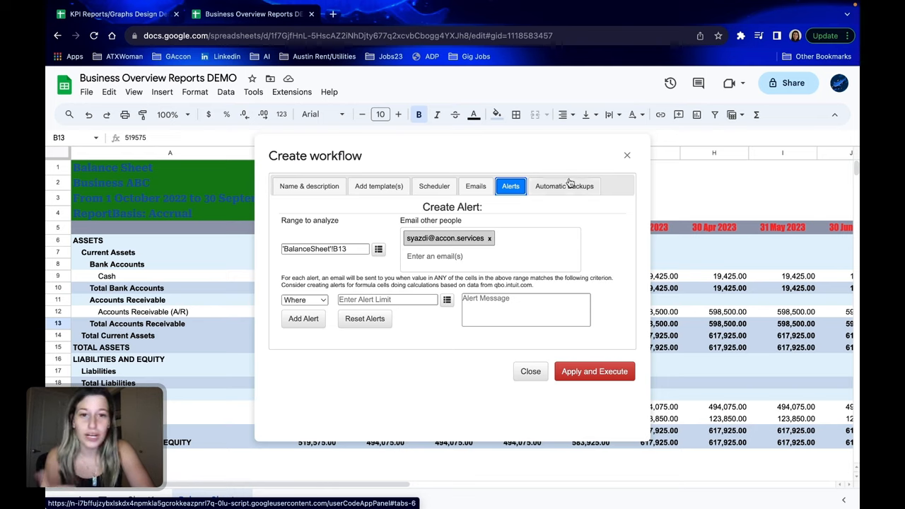
pyautogui.moveTo(557, 190)
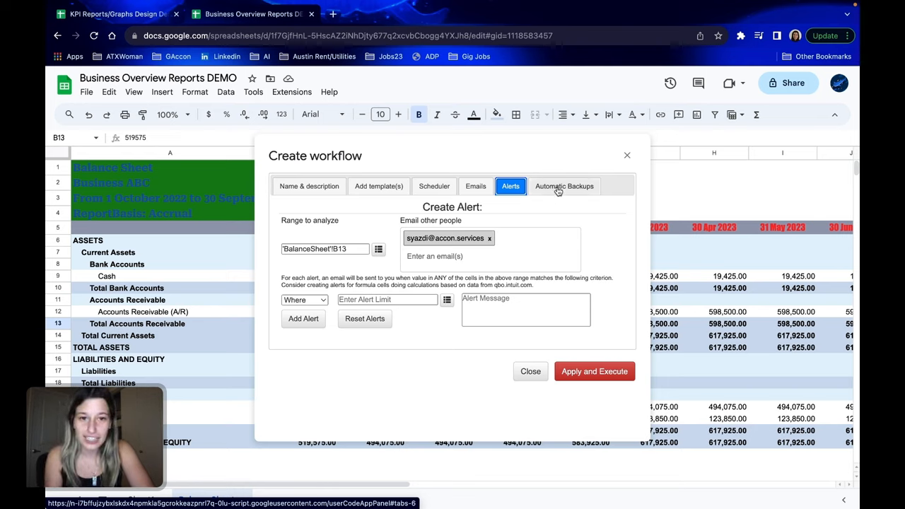
pyautogui.click(564, 187)
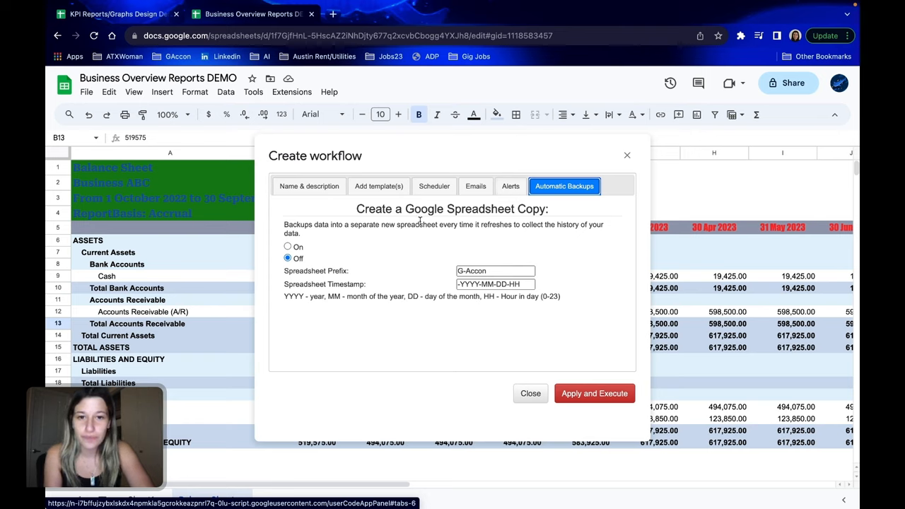
pyautogui.moveTo(297, 203)
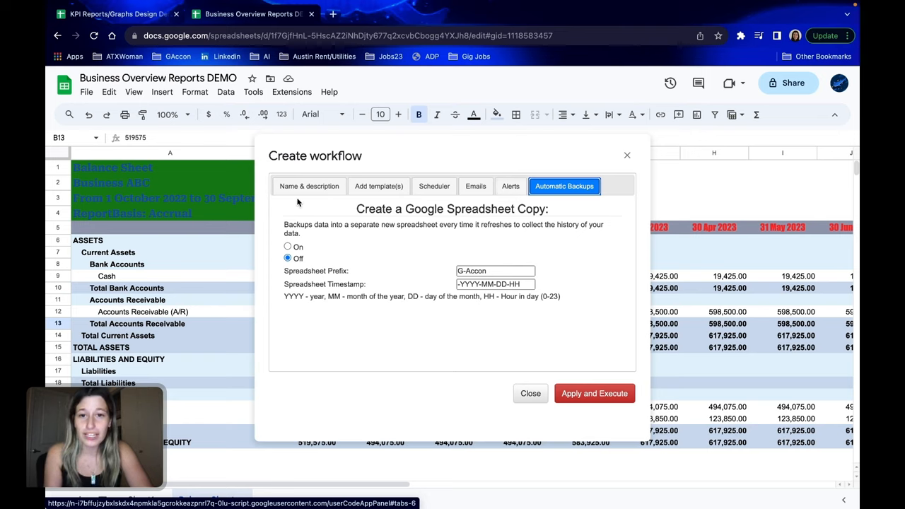
pyautogui.click(308, 187)
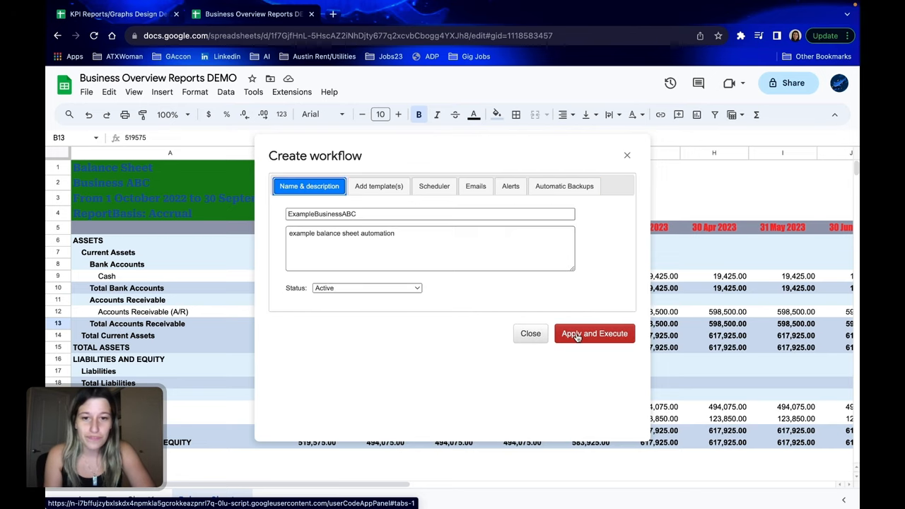
pyautogui.moveTo(583, 337)
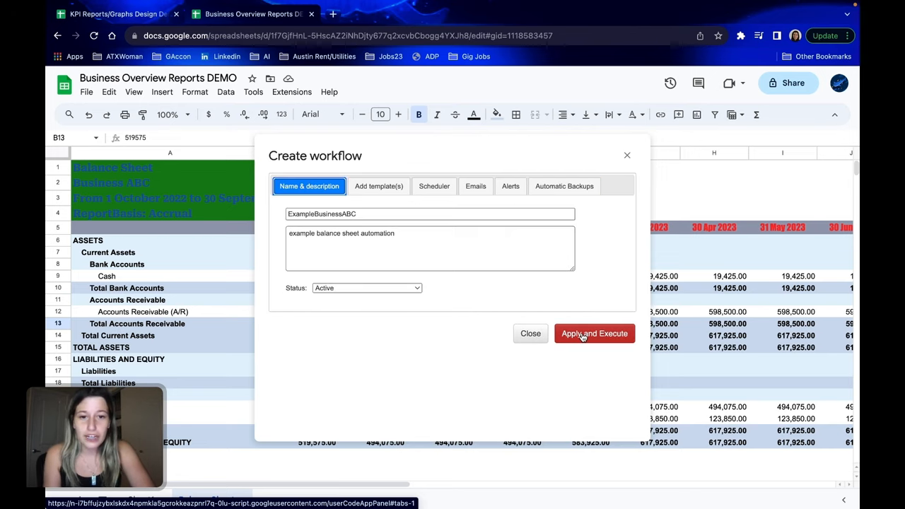
# Apply and execute the ExampleBusinessABC workflow to refresh the Balance Sheet report
pyautogui.click(593, 334)
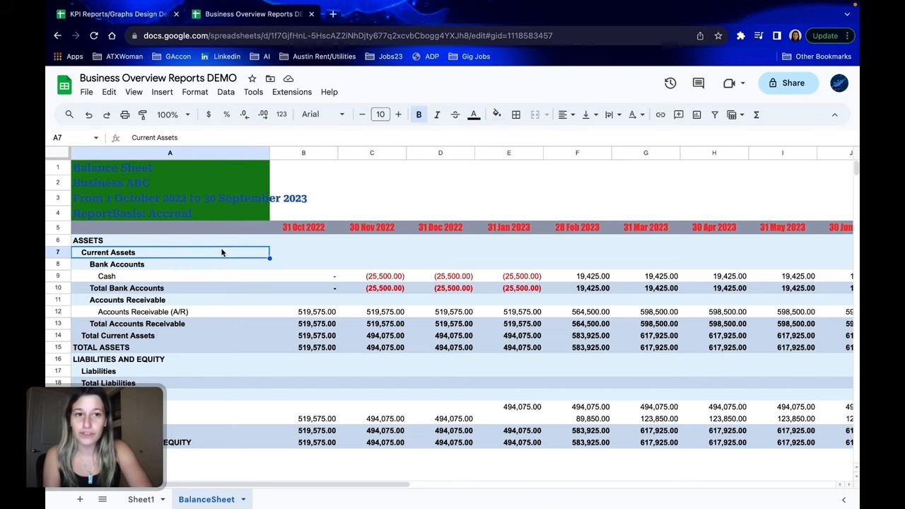
pyautogui.moveTo(548, 268)
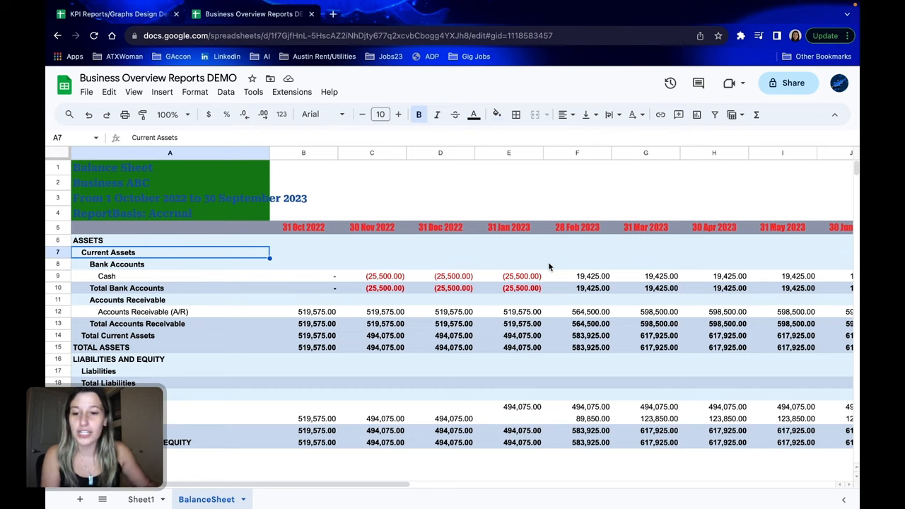
pyautogui.moveTo(141, 497)
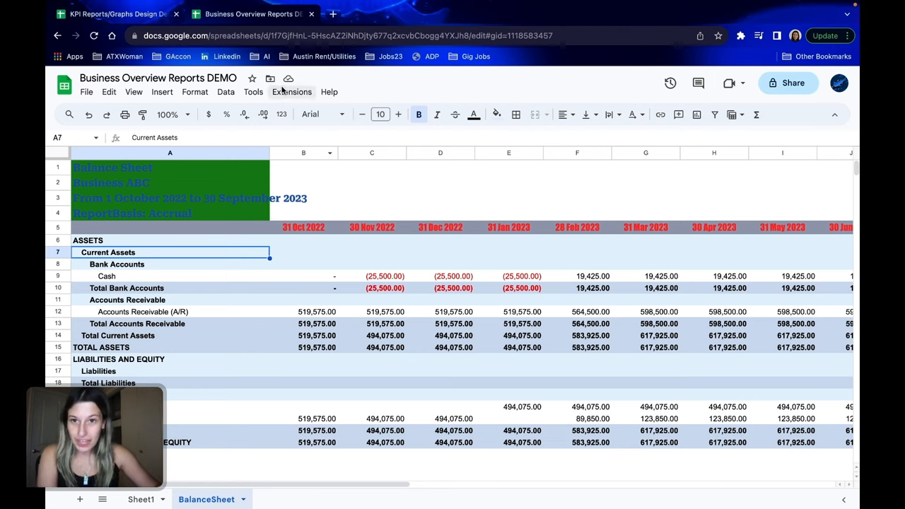
# Show the G-Accon Edit Templates sidebar listing the BalanceSheet123 Business ABC report
pyautogui.click(292, 91)
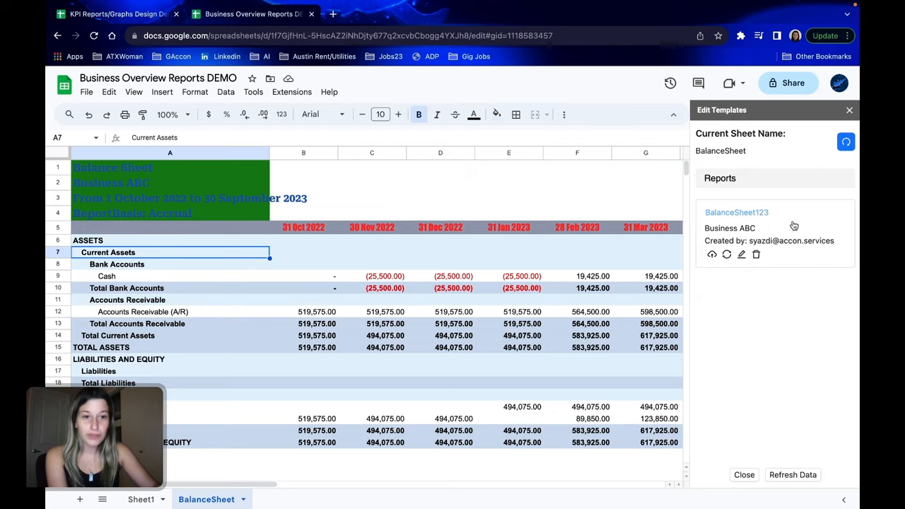
pyautogui.moveTo(741, 254)
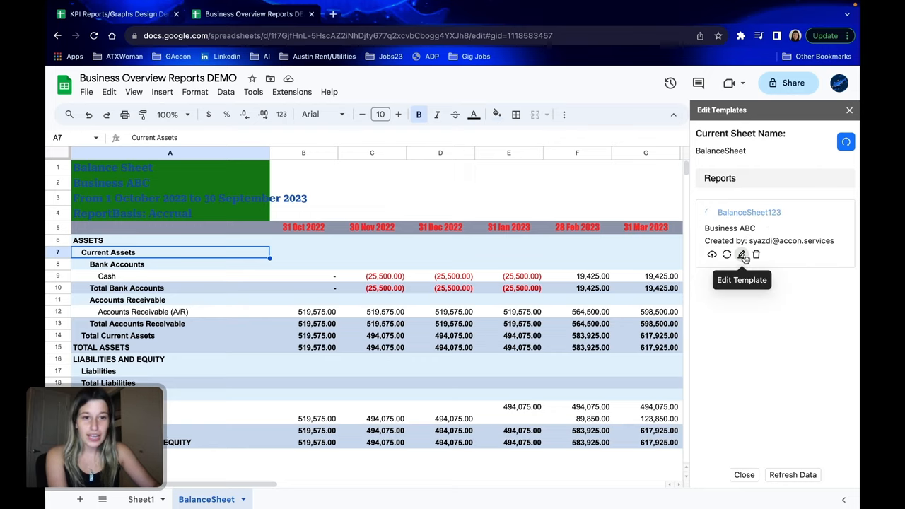
# Edit the BalanceSheet123 template's report style settings and Update And Execute it
pyautogui.click(741, 255)
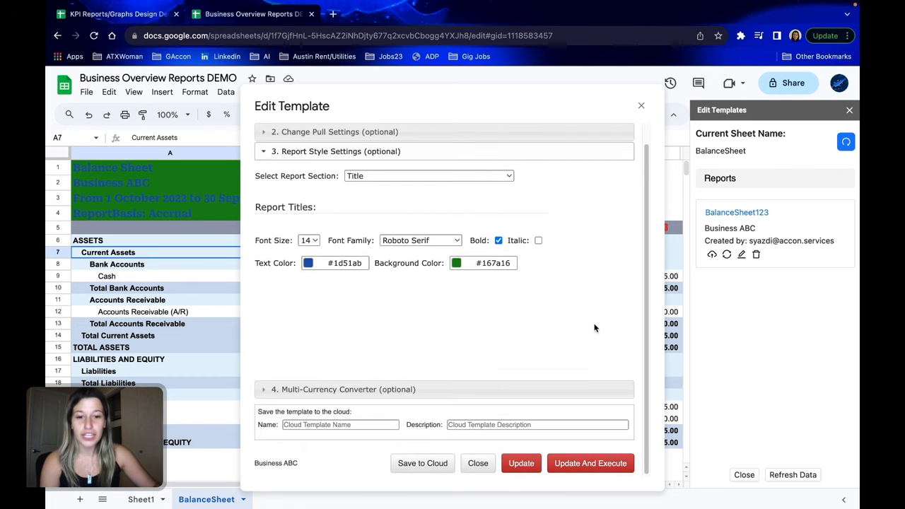
pyautogui.moveTo(559, 405)
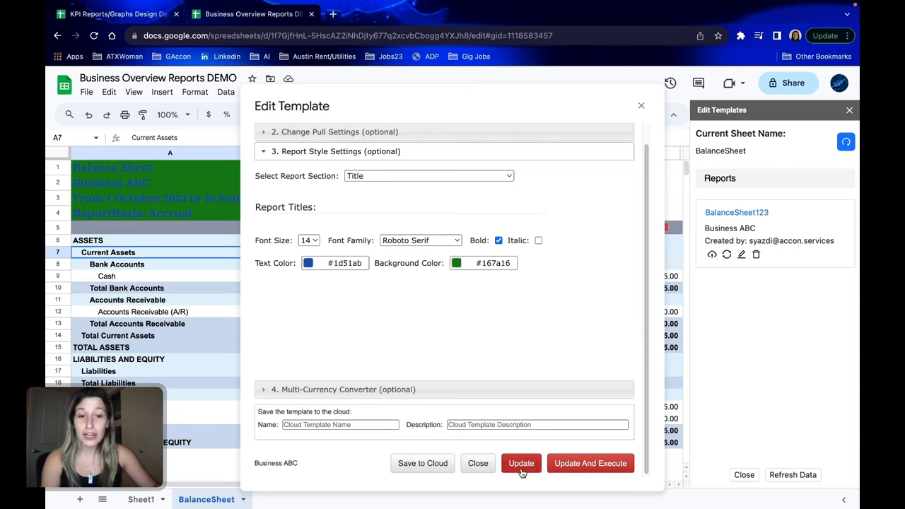
pyautogui.moveTo(592, 442)
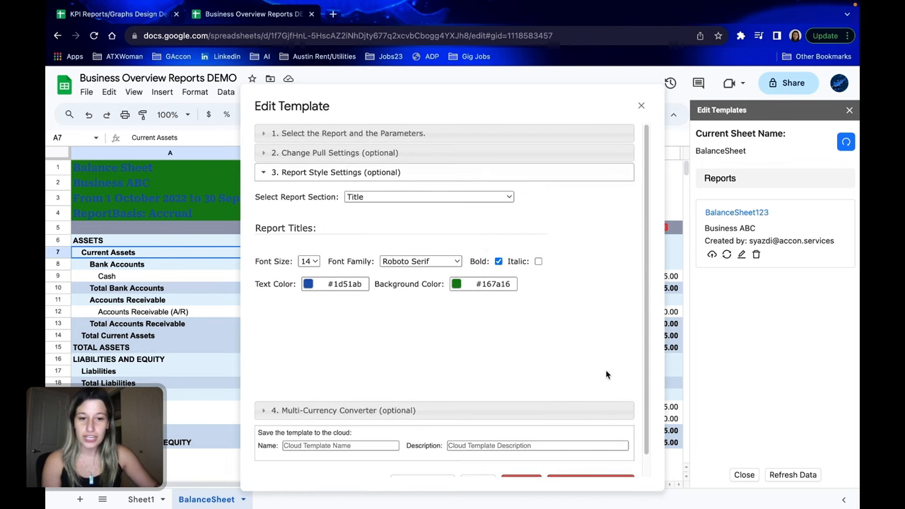
pyautogui.click(598, 461)
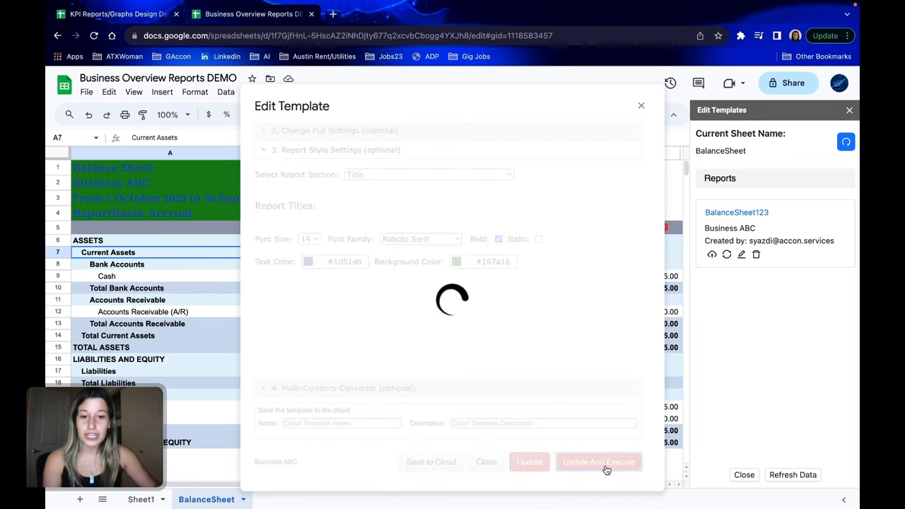